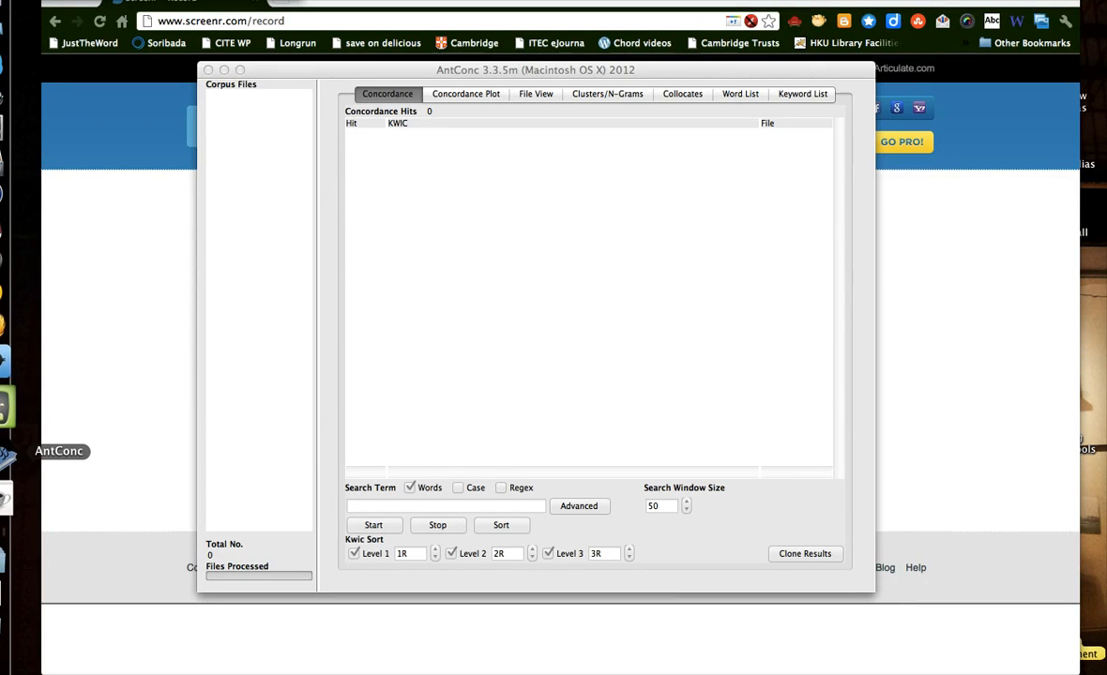
mouse_move(212, 223)
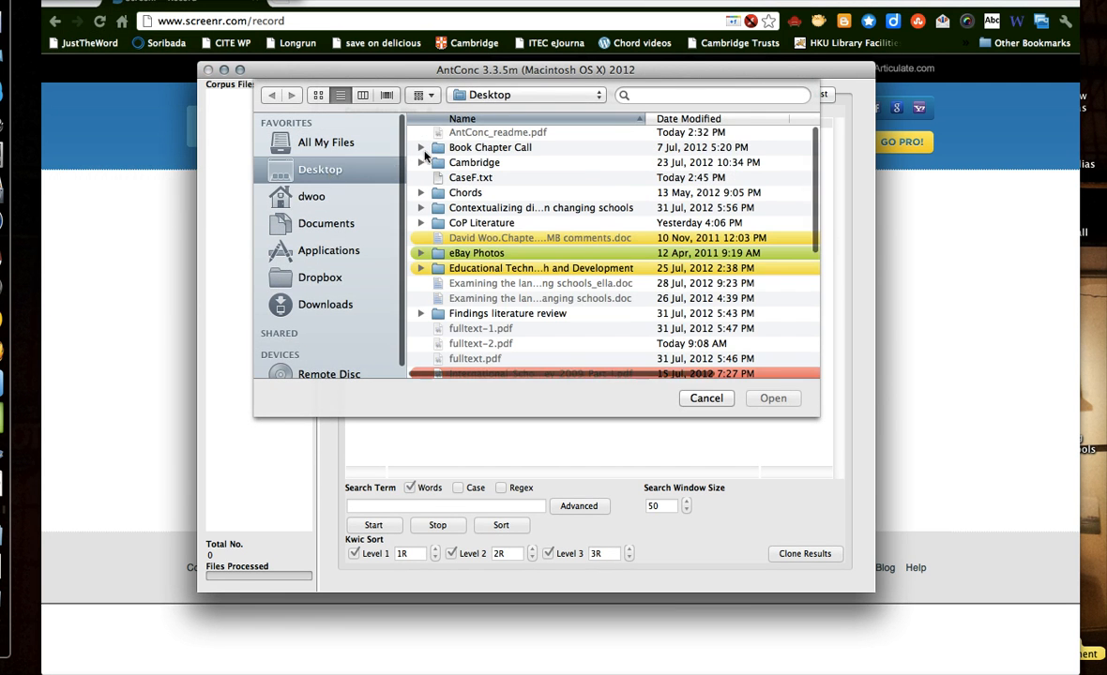
mouse_move(473, 305)
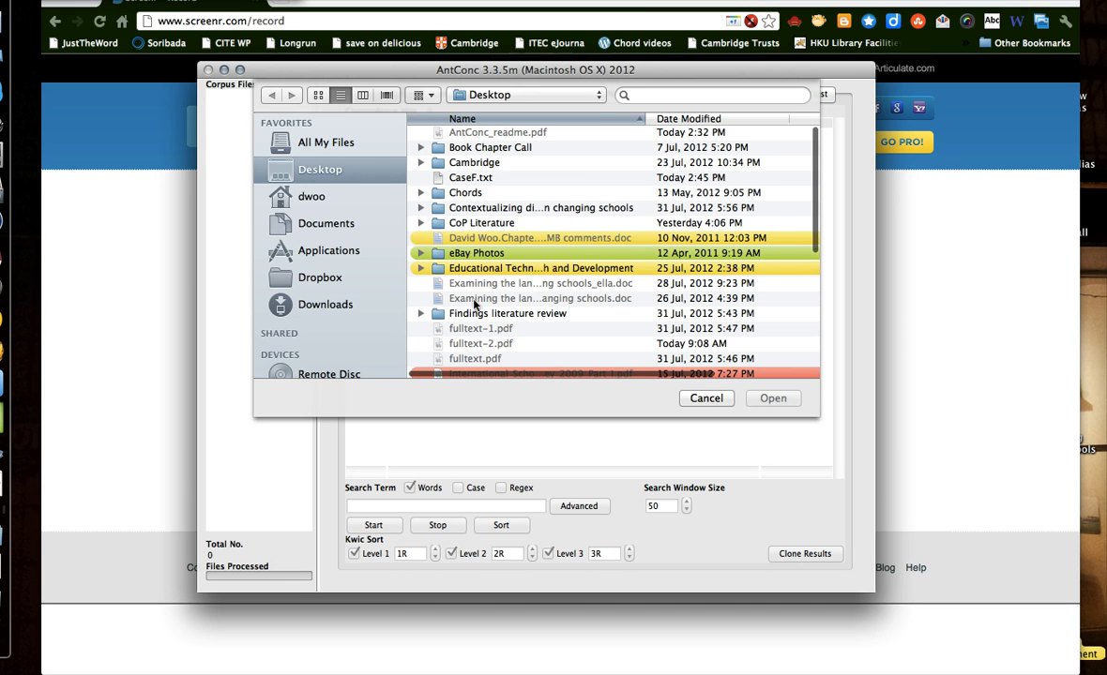
Step: Load CaseF.txt and read its digital literacy job description in File View
left_click(773, 398)
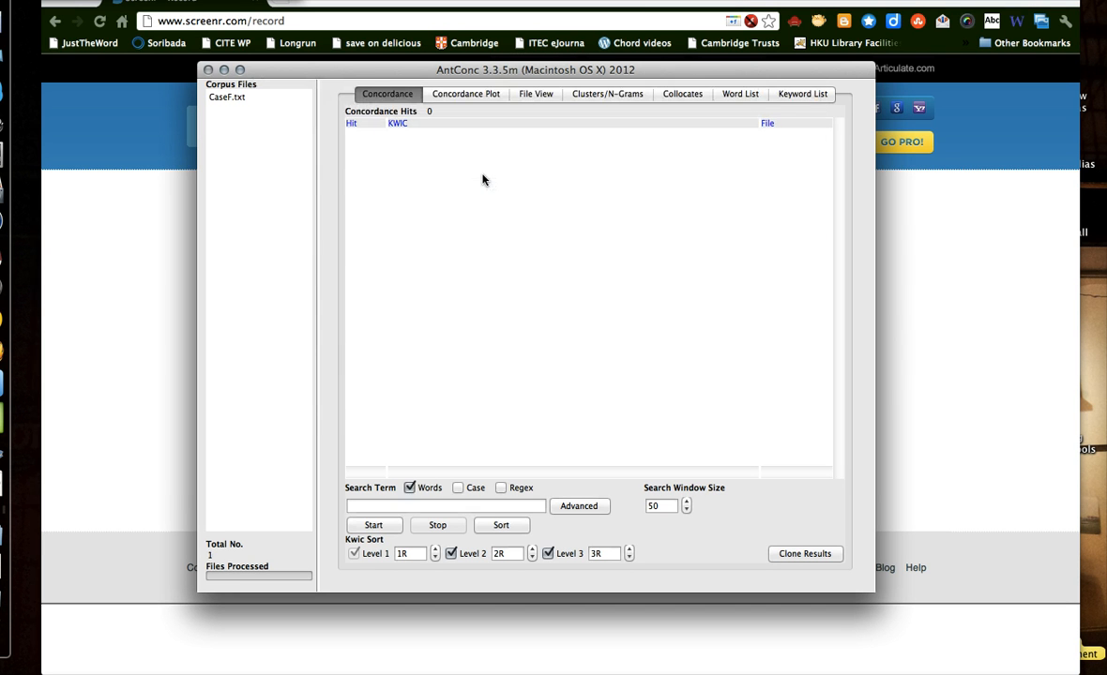
left_click(227, 97)
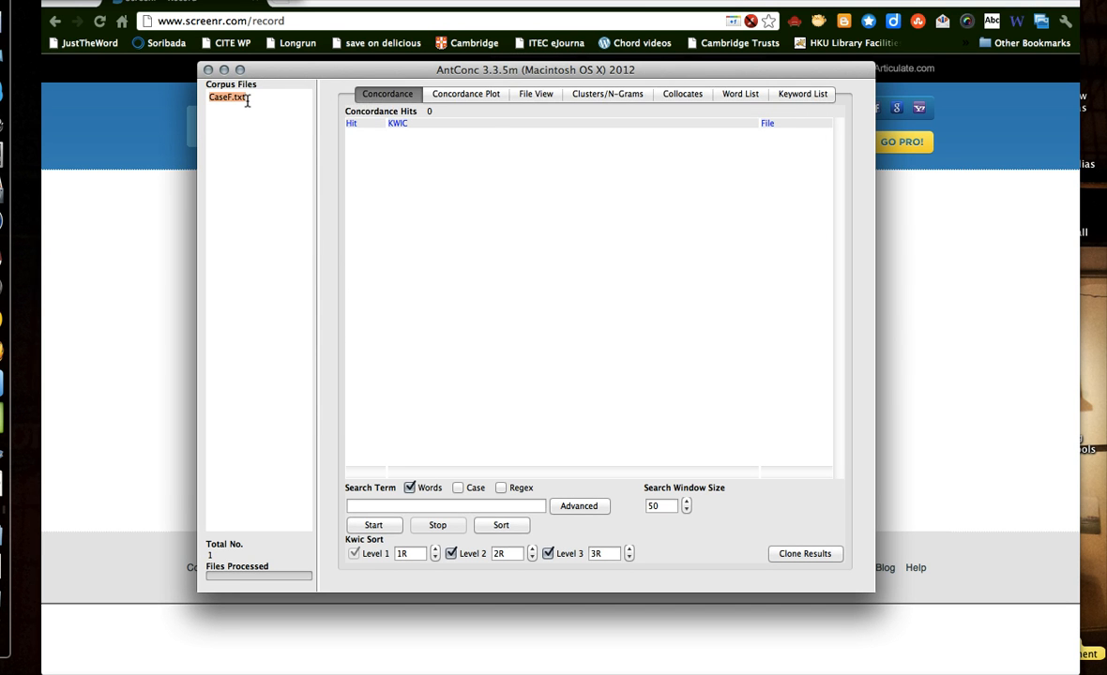
left_click(535, 94)
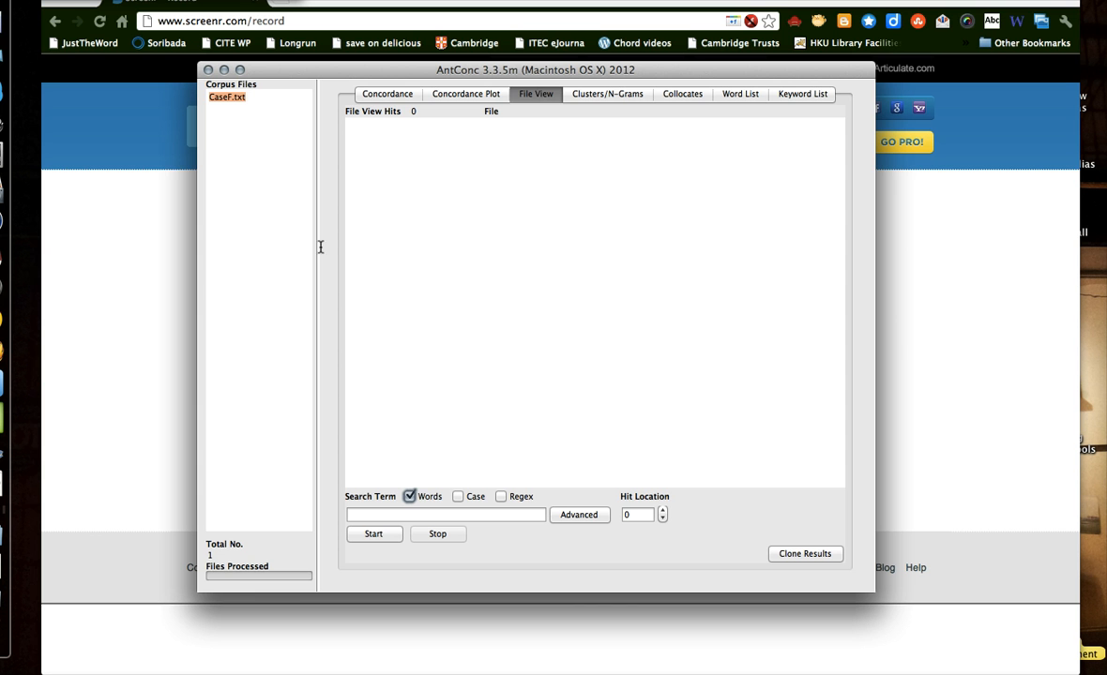
left_click(373, 534)
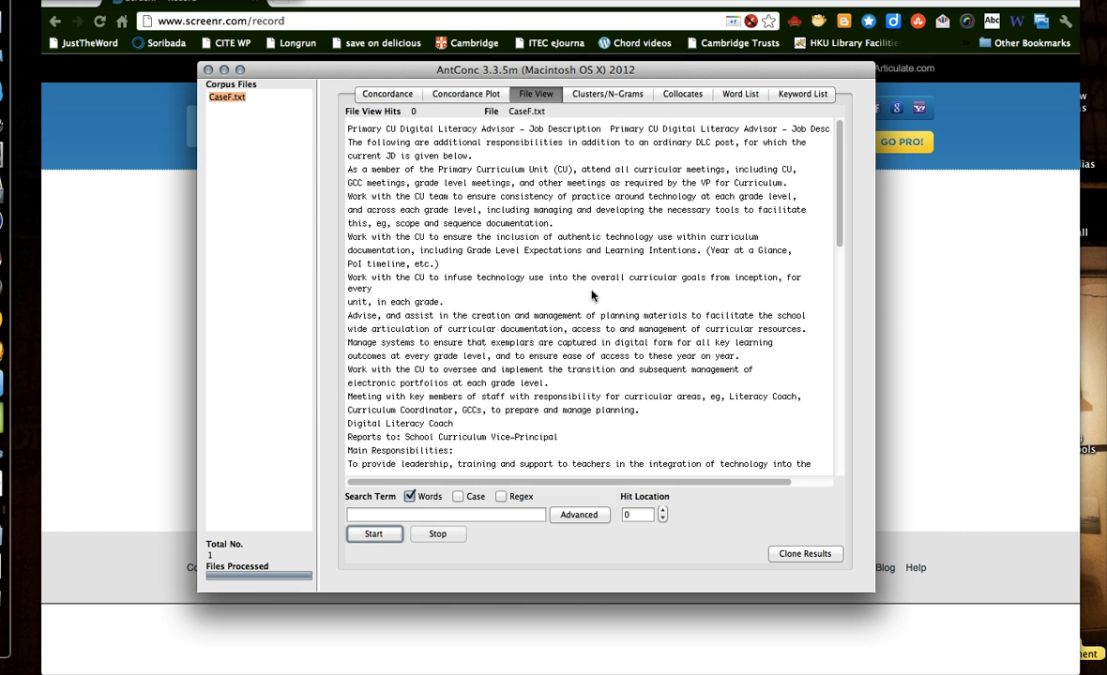
scroll("down", 3)
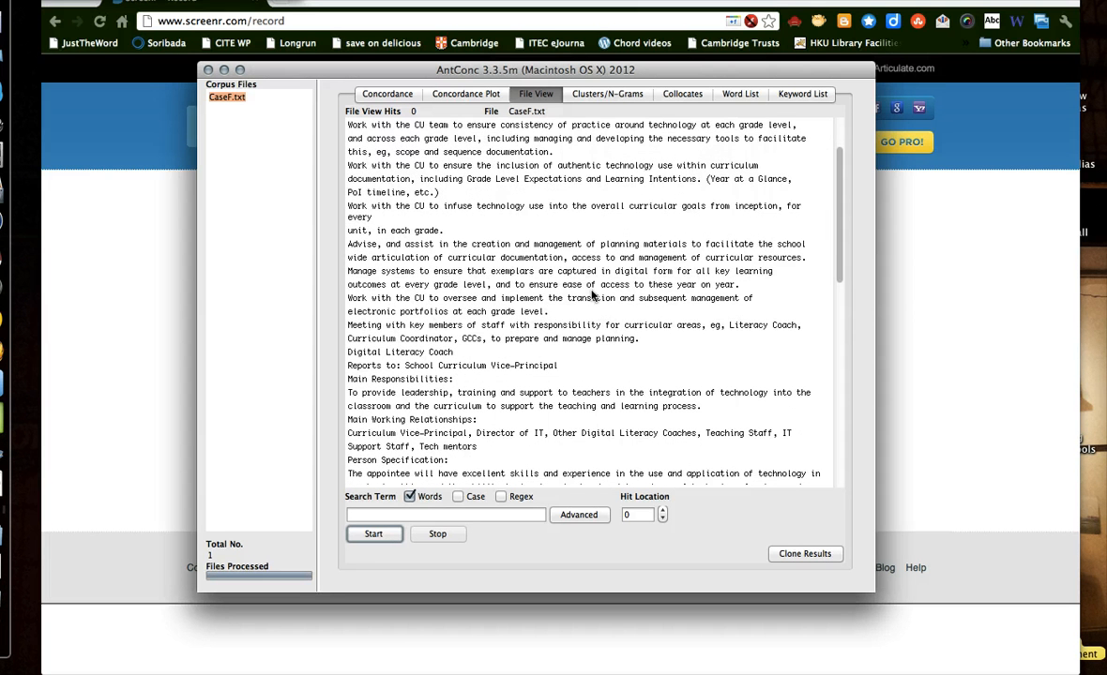
scroll("down", 3)
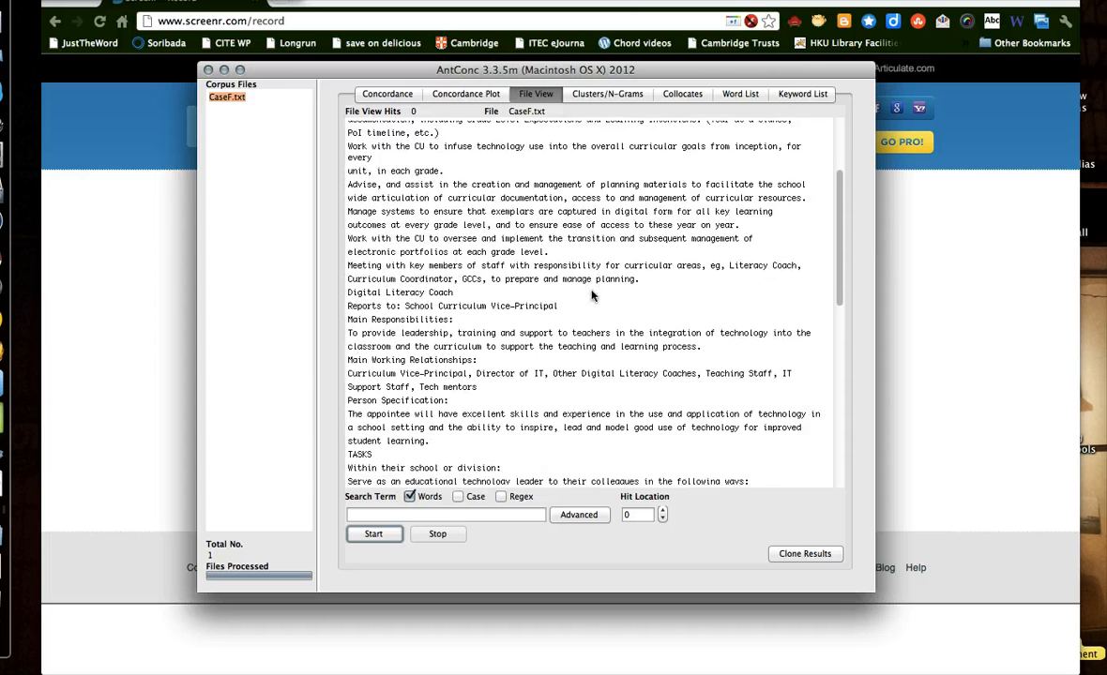
scroll("up", 3)
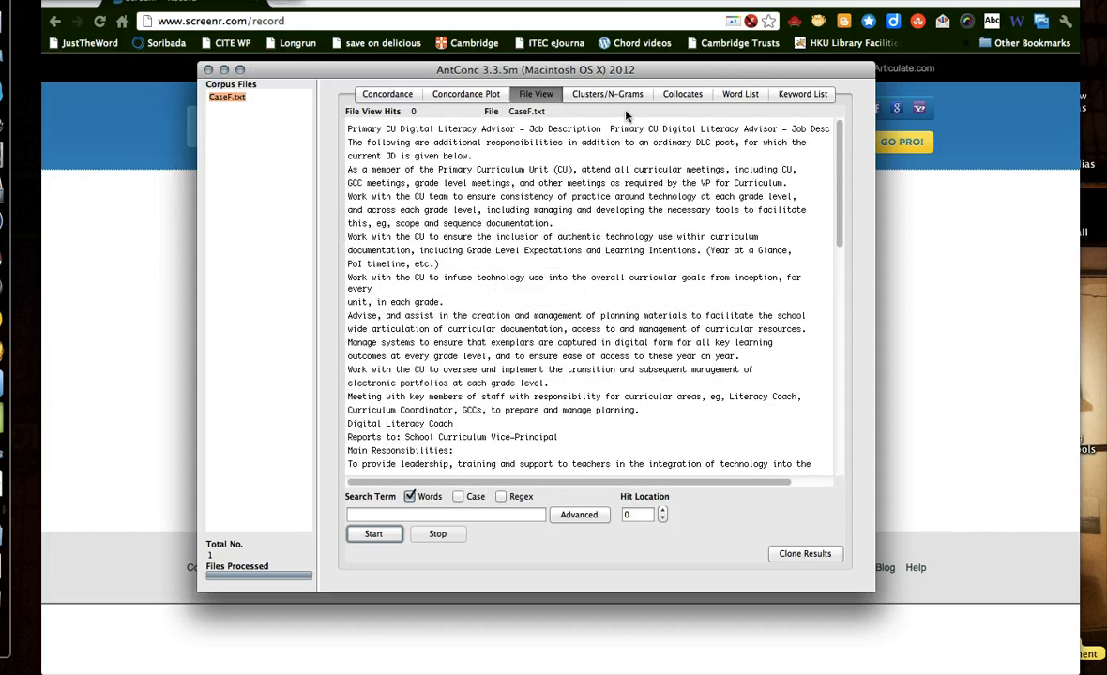
Step: Generate the CaseF.txt word list: 268 types, 683 tokens, led by 'the', 'of', 'and'
left_click(740, 94)
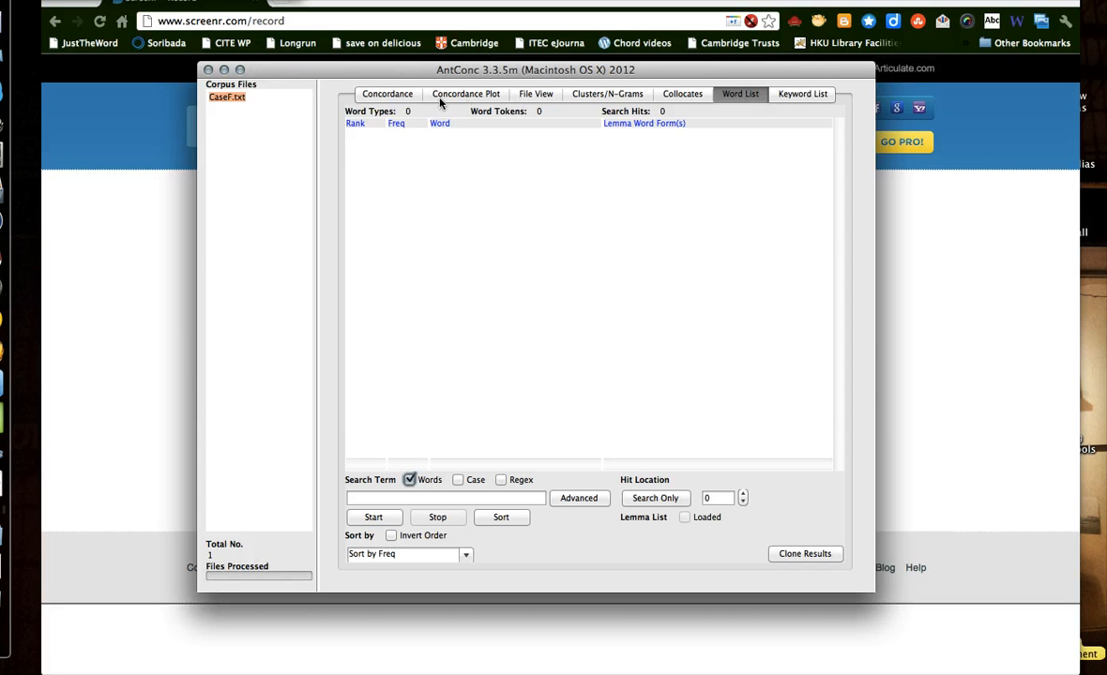
mouse_move(391, 469)
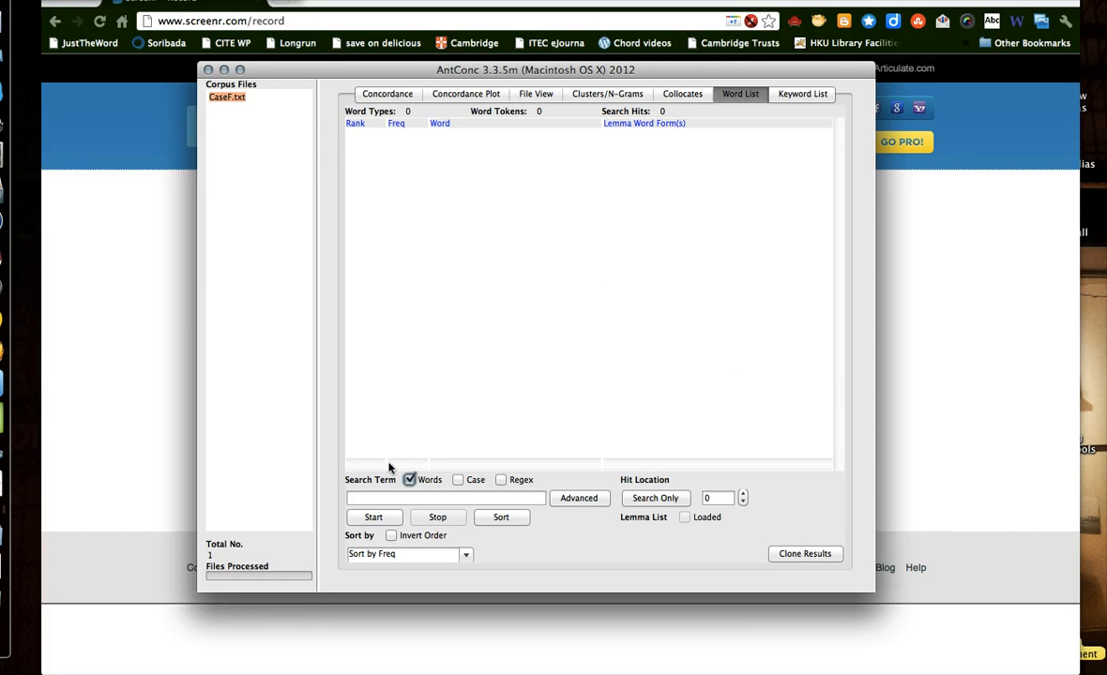
left_click(373, 517)
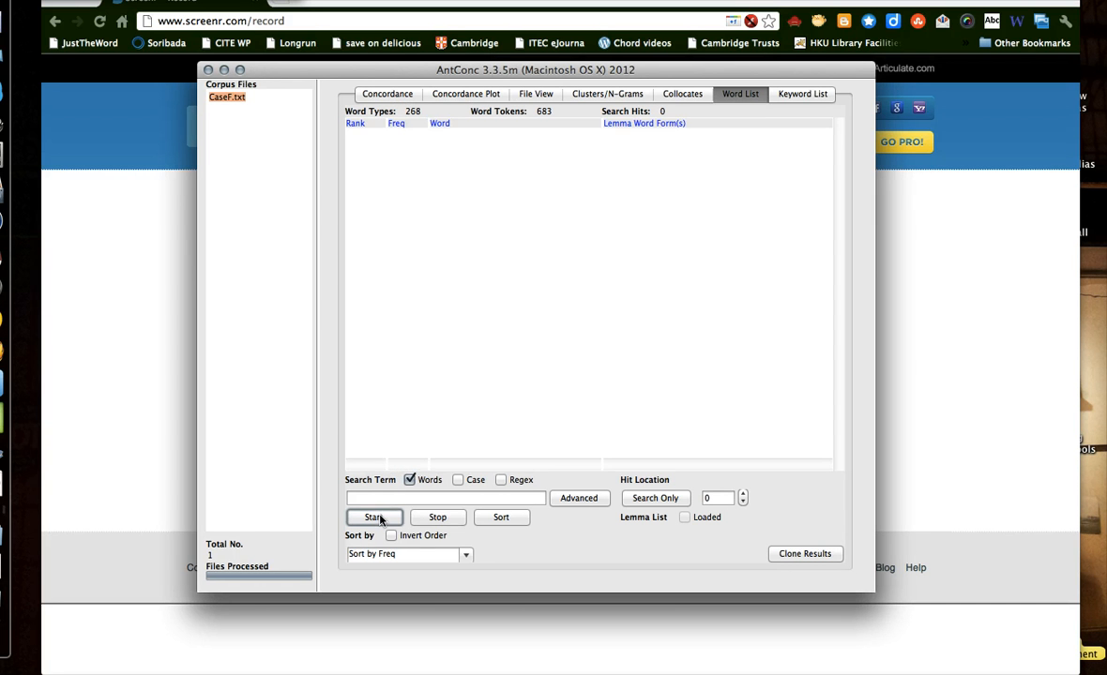
left_click(373, 517)
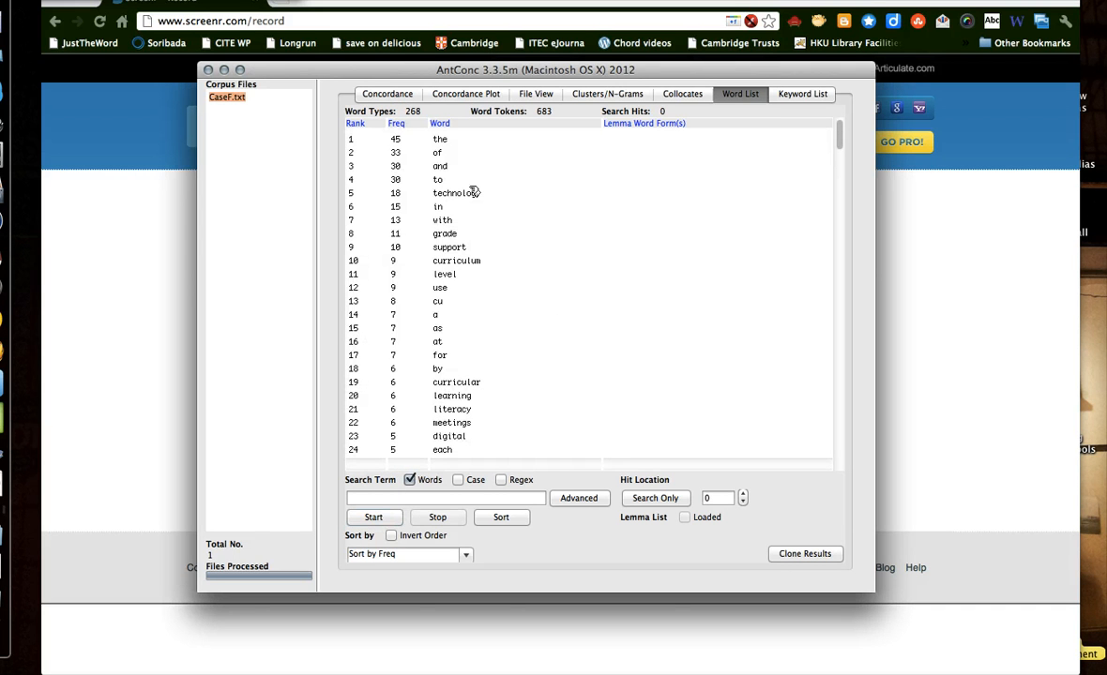
mouse_move(403, 113)
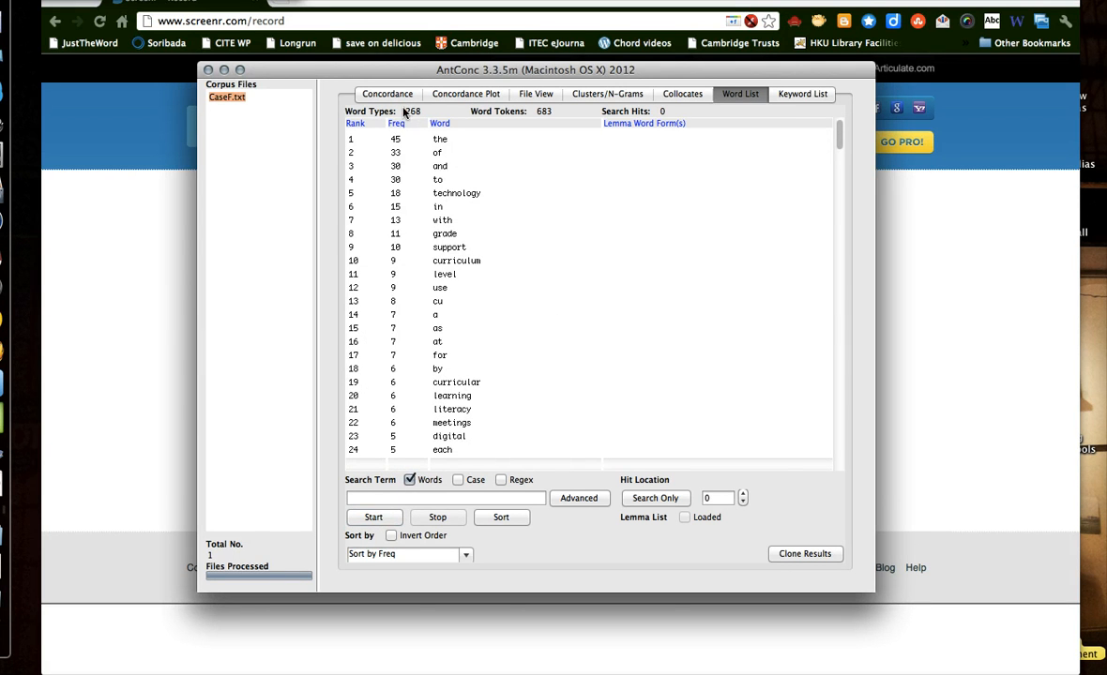
Step: Run a concordance search for 'technology', returning 18 hits
left_click(387, 93)
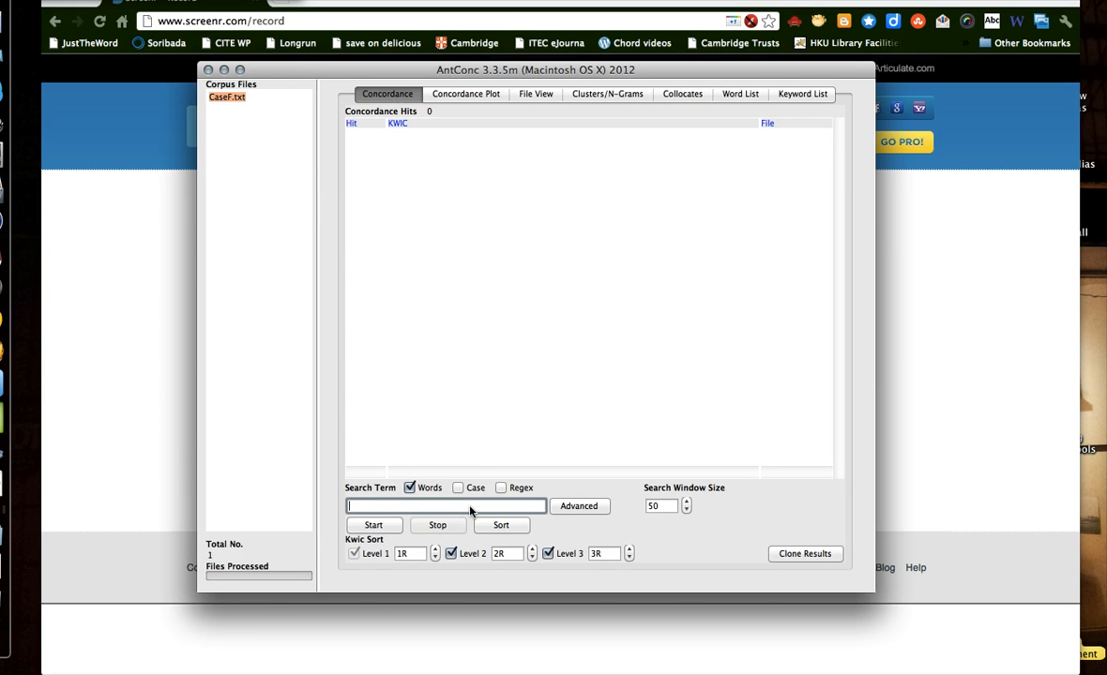
mouse_move(739, 101)
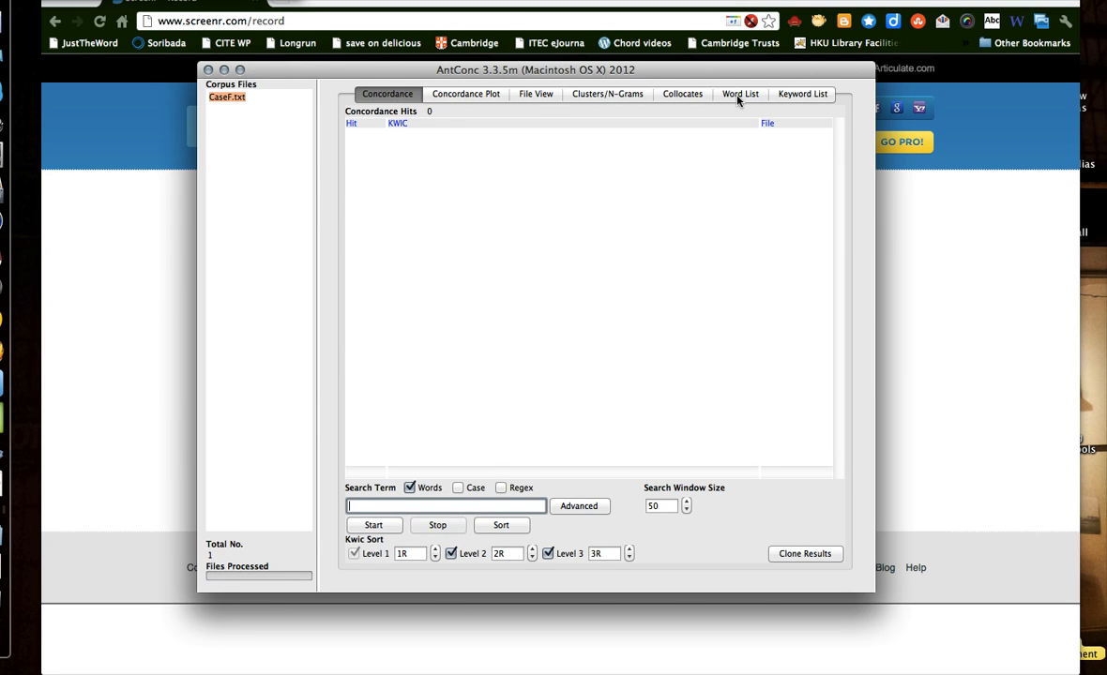
mouse_move(384, 259)
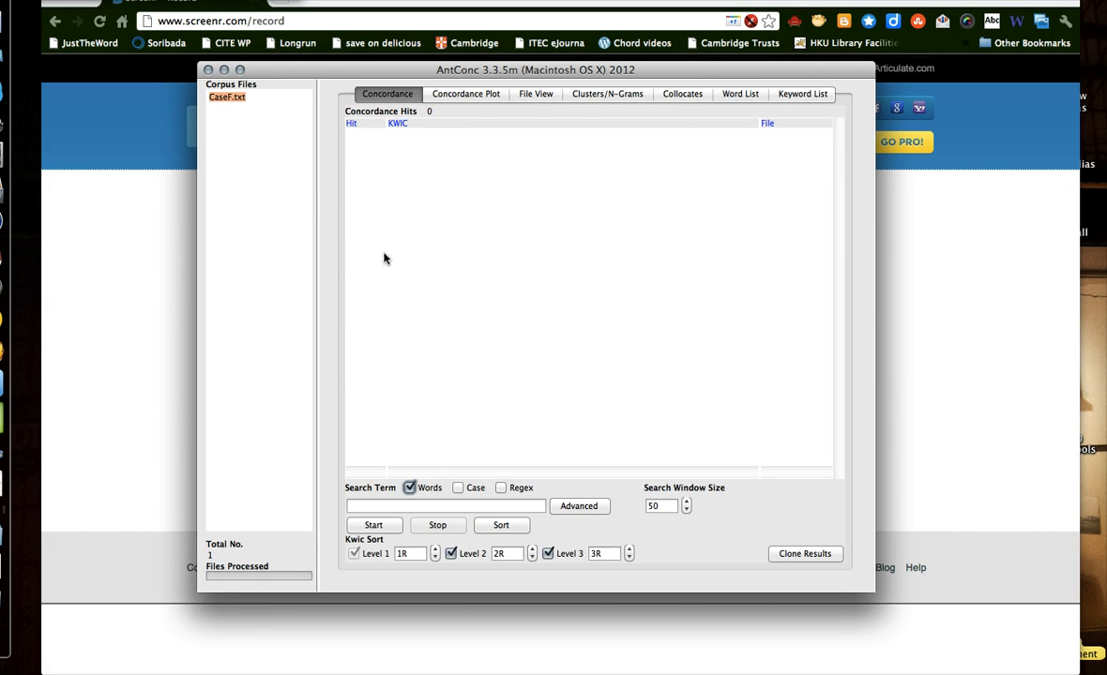
left_click(446, 506)
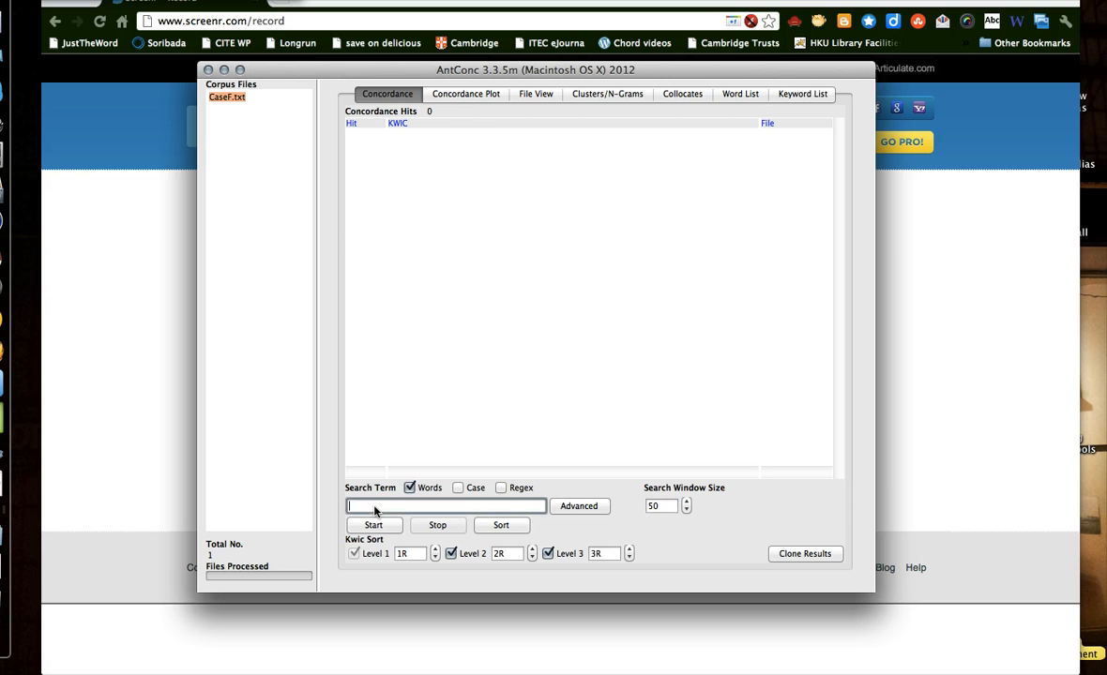
type("technolo")
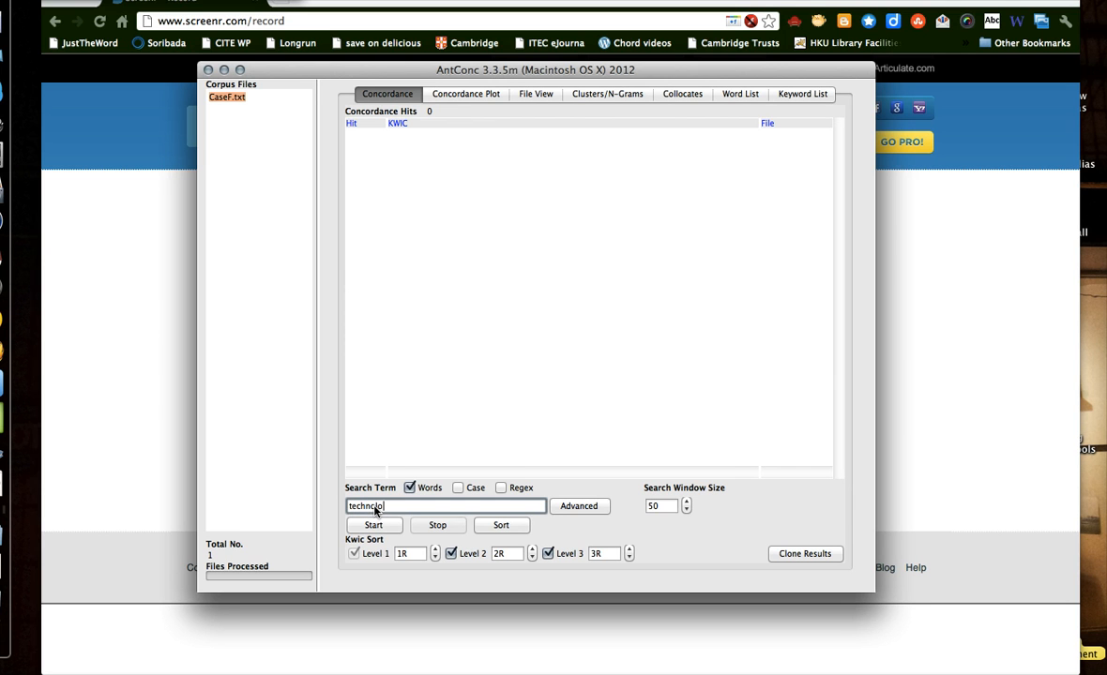
type("ogy")
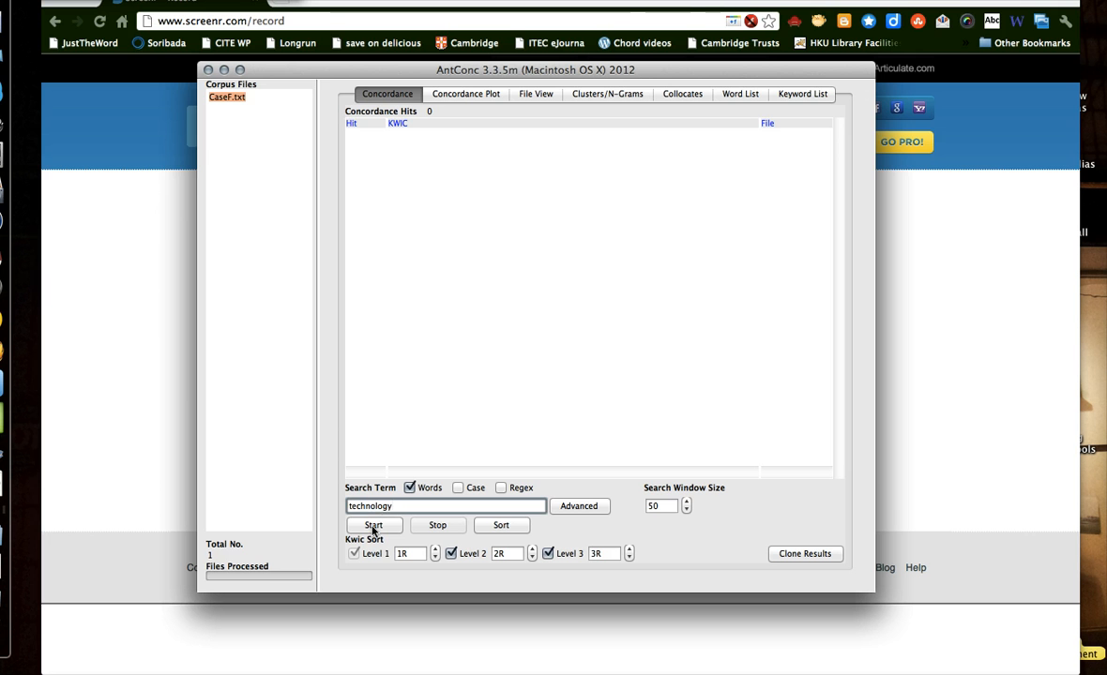
left_click(373, 525)
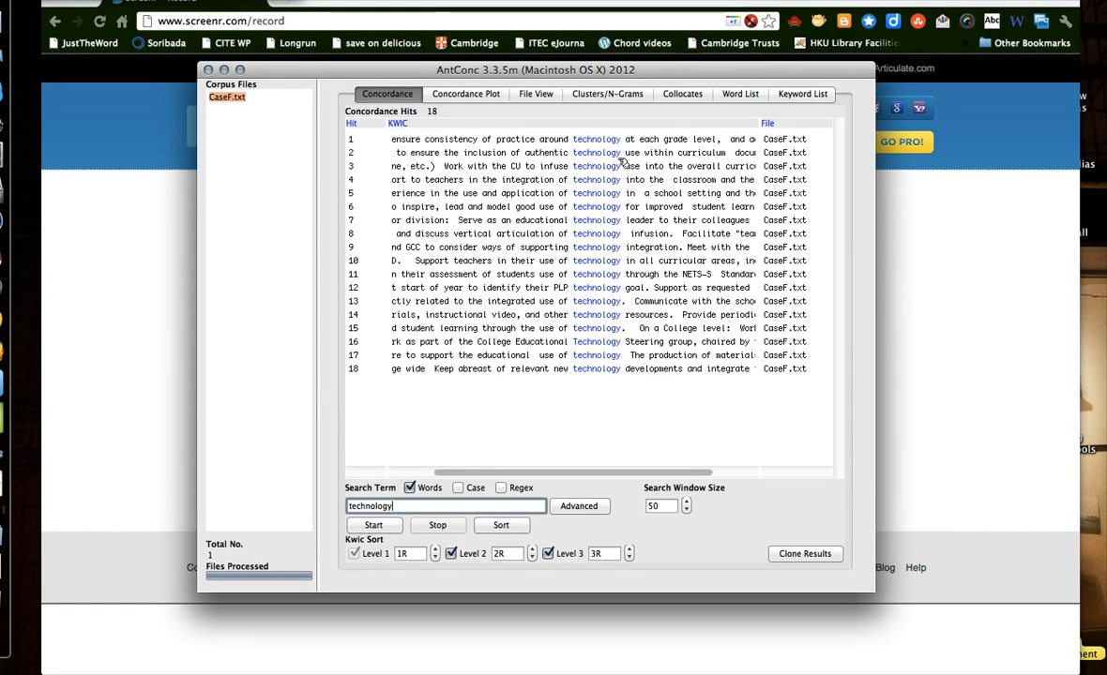
mouse_move(644, 174)
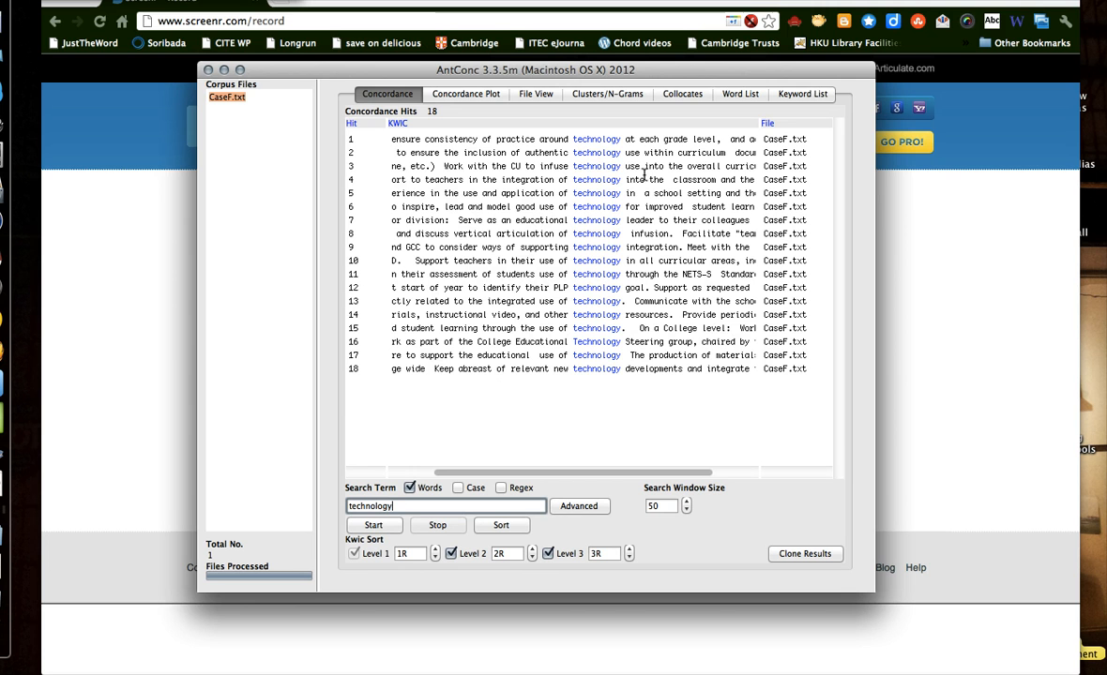
mouse_move(621, 220)
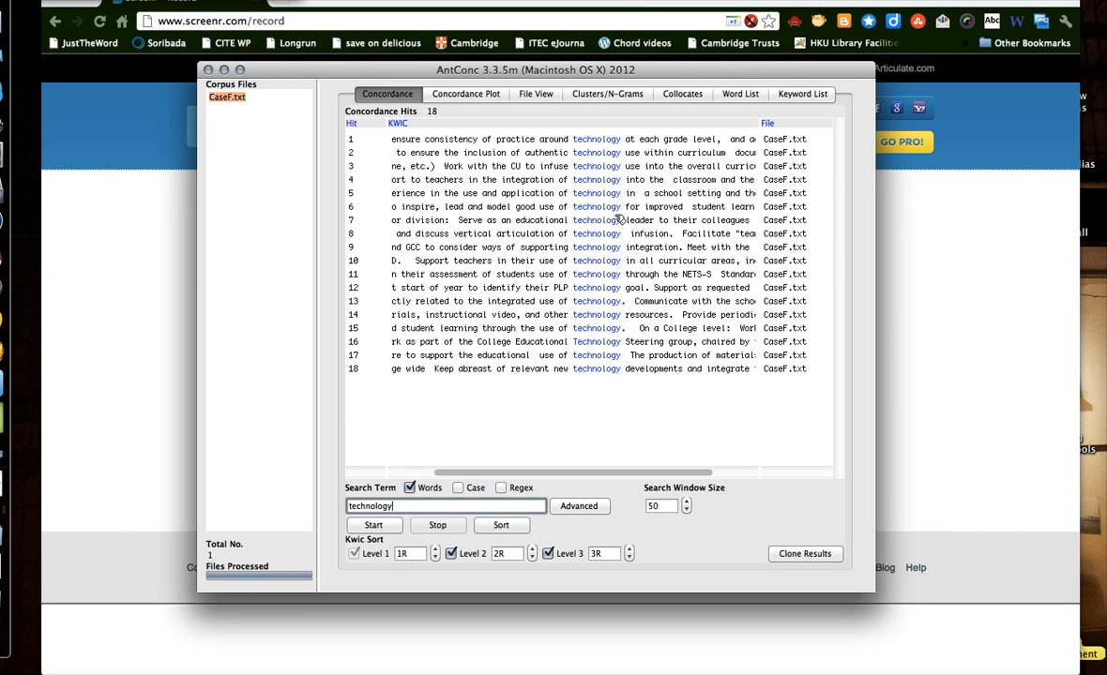
mouse_move(539, 435)
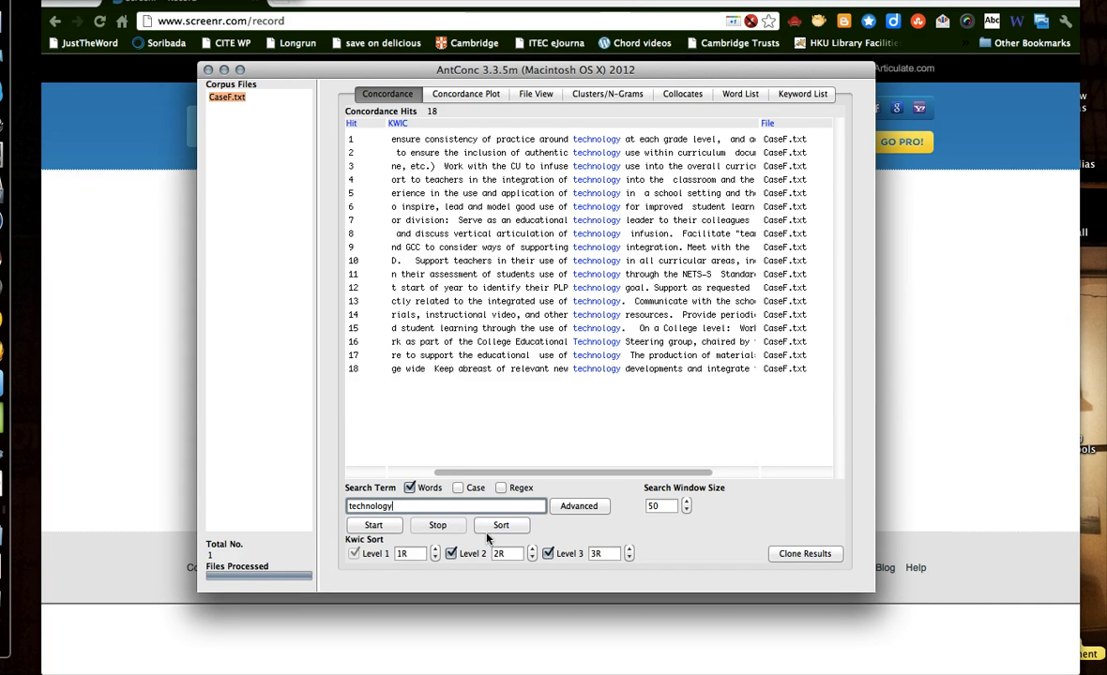
Step: Sort the technology hits with Level 1 set to 1L and Levels 2 and 3 disabled
left_click(501, 525)
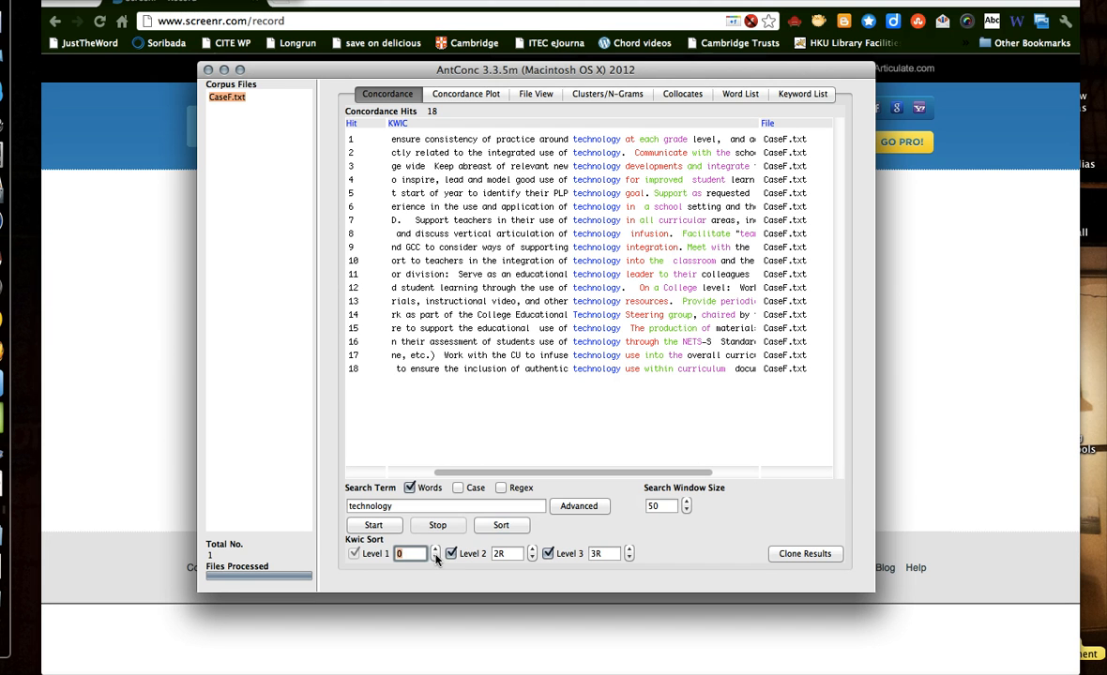
left_click(435, 550)
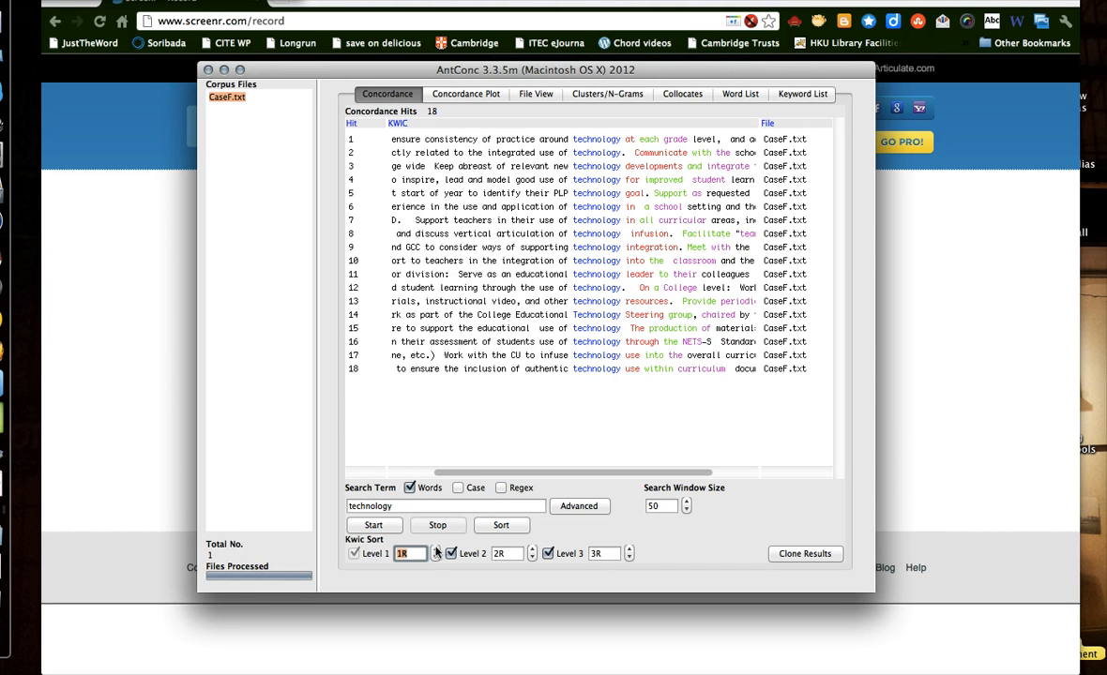
left_click(435, 549)
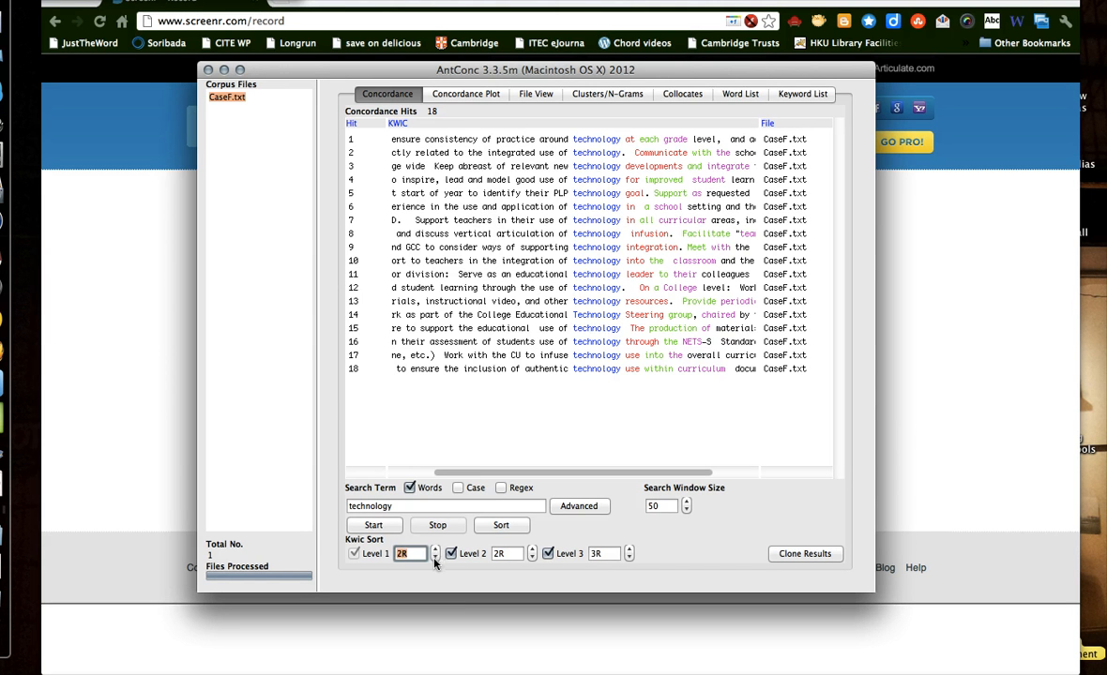
left_click(435, 557)
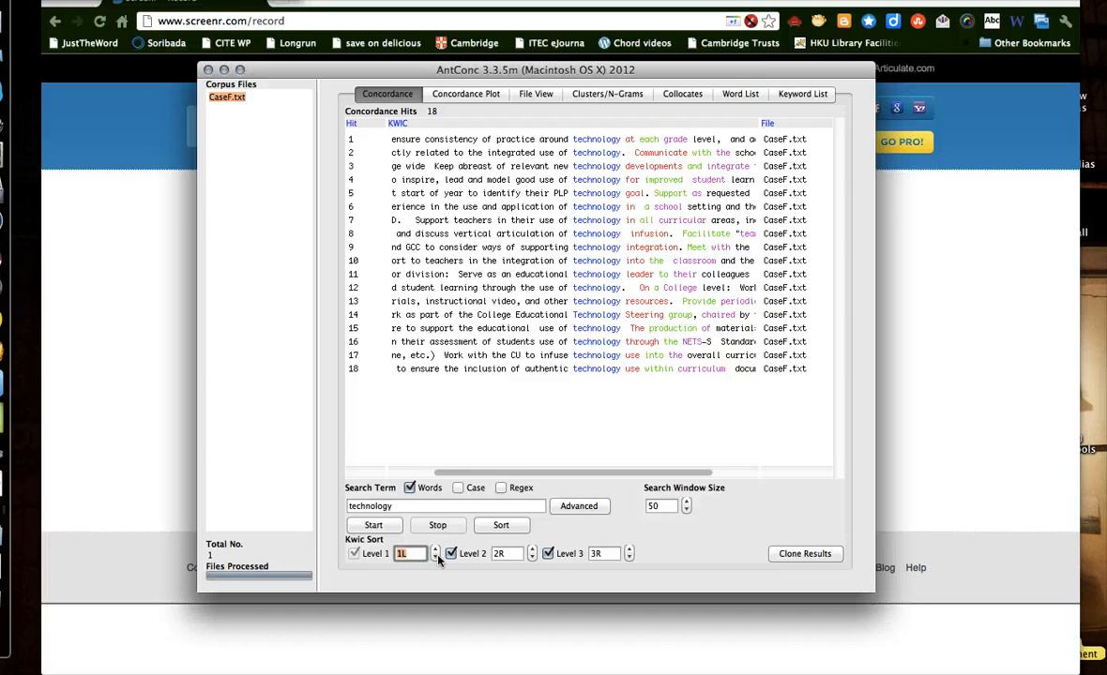
mouse_move(575, 555)
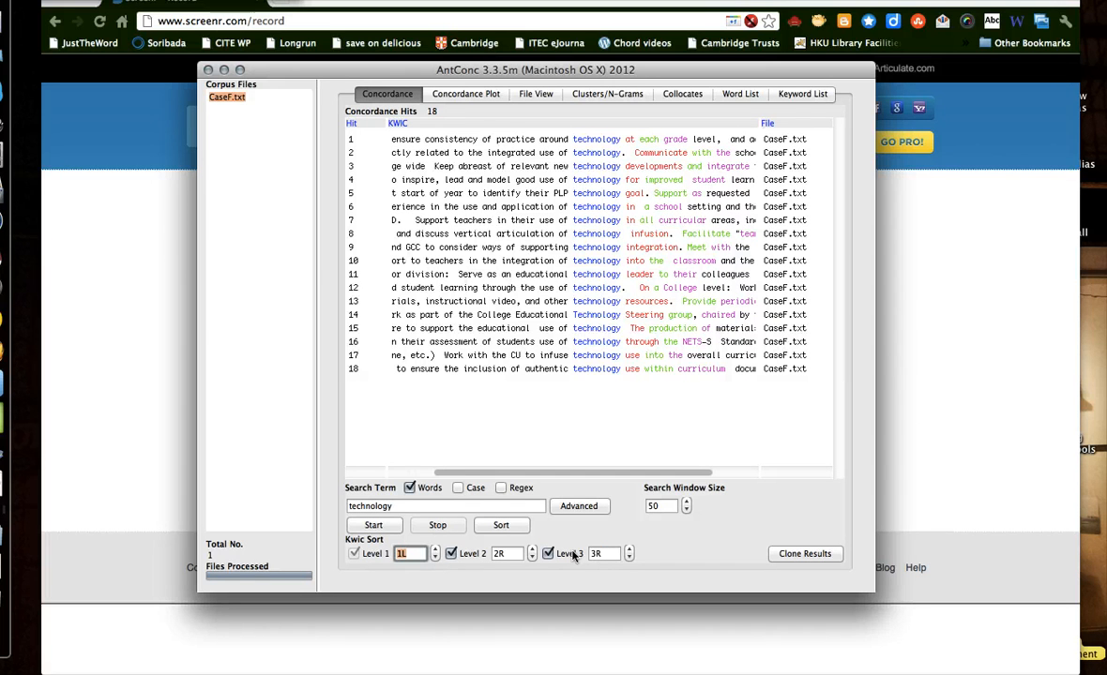
left_click(452, 553)
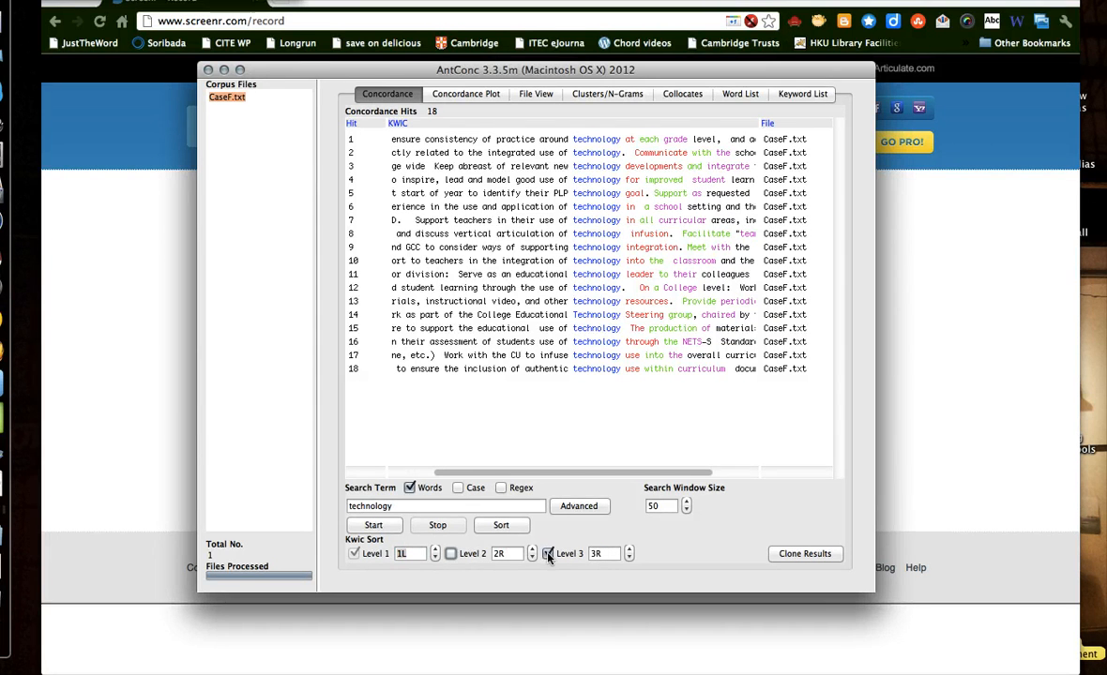
left_click(548, 554)
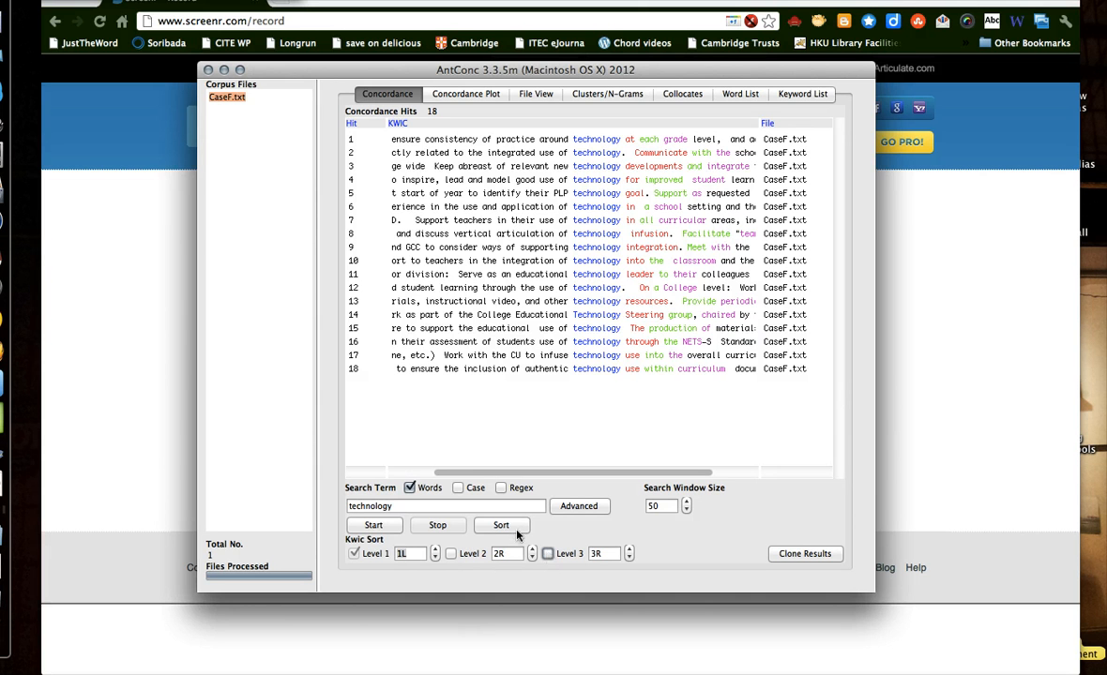
left_click(501, 524)
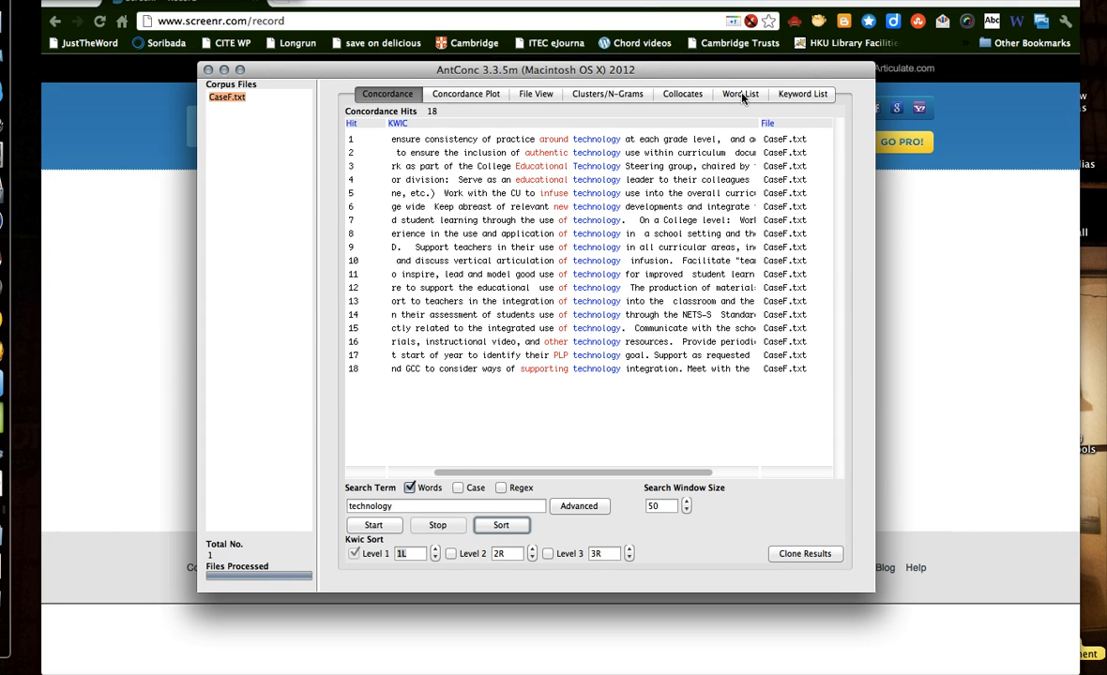
Step: View the word list, then try a keyword list and dismiss the missing-reference-corpus warnings
left_click(802, 93)
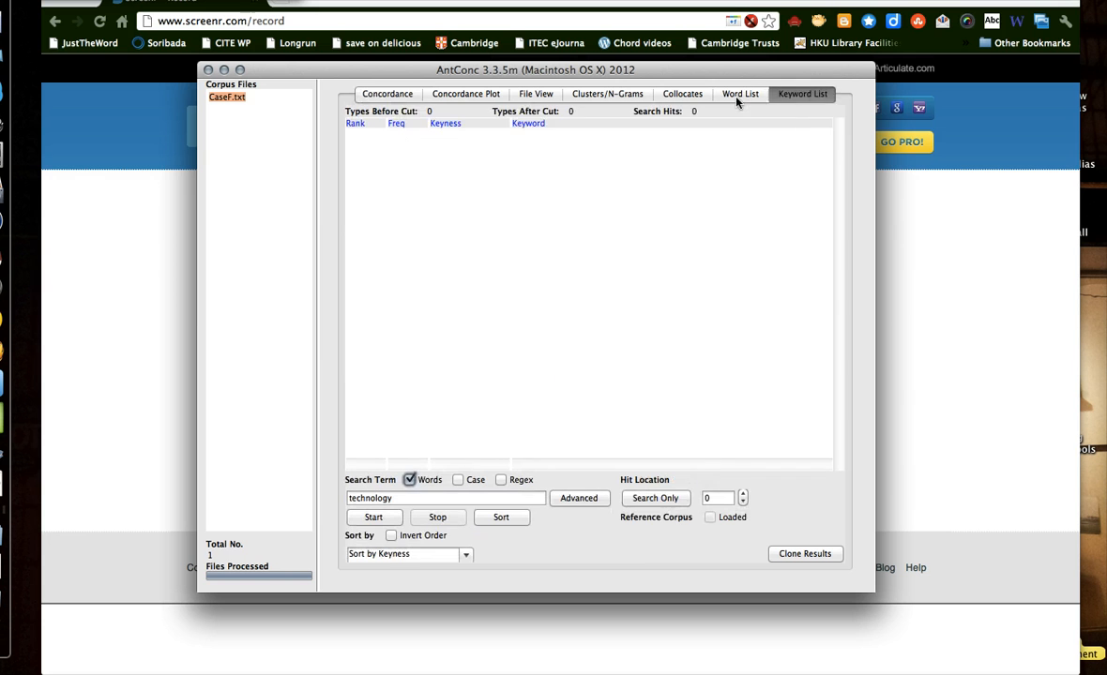
left_click(740, 93)
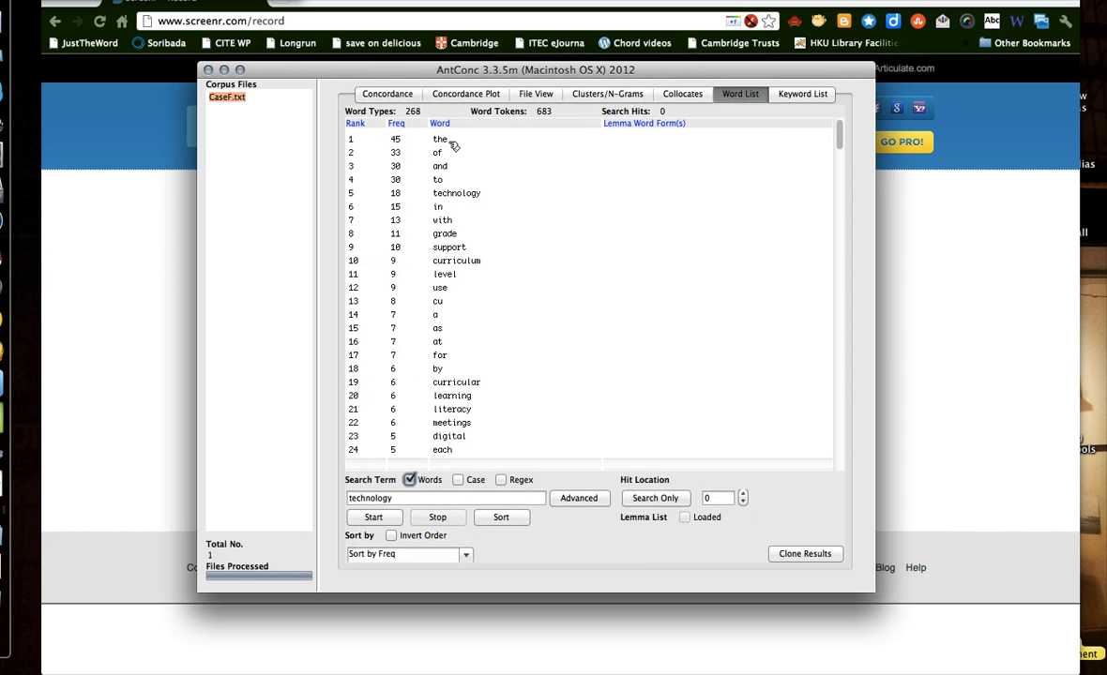
mouse_move(457, 170)
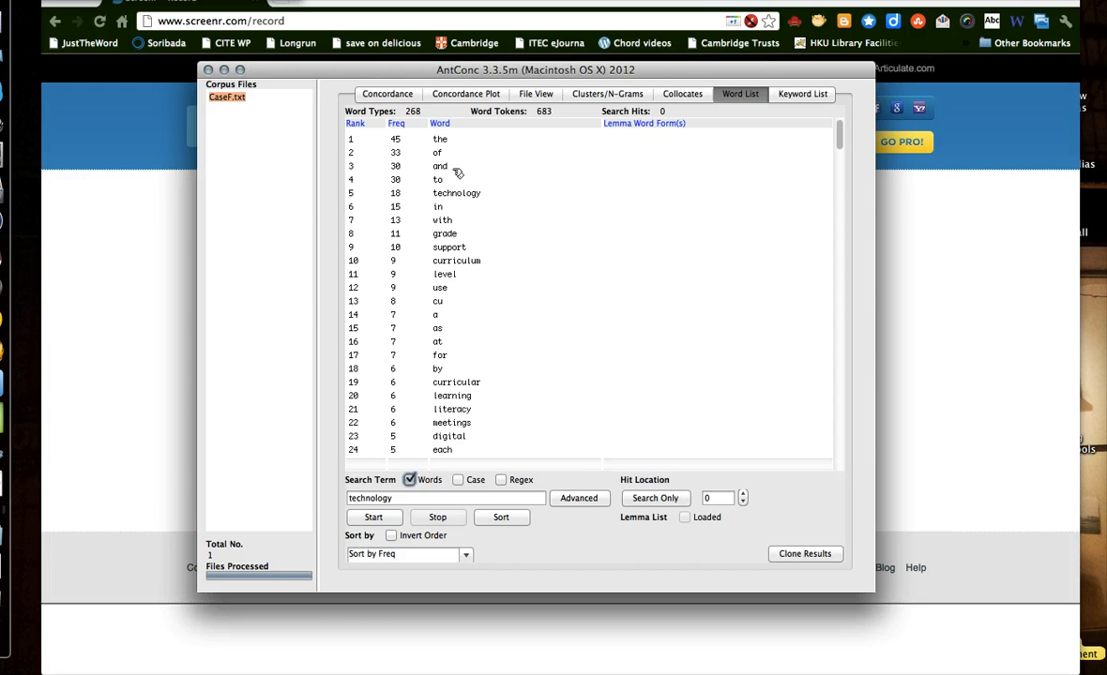
mouse_move(453, 249)
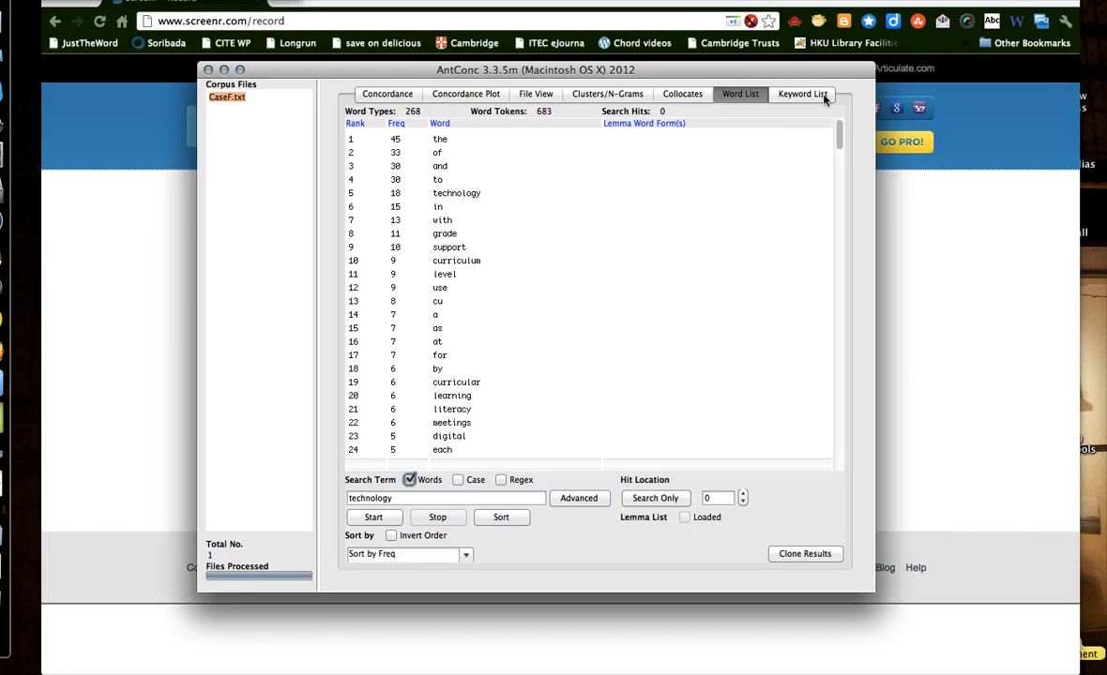
left_click(802, 94)
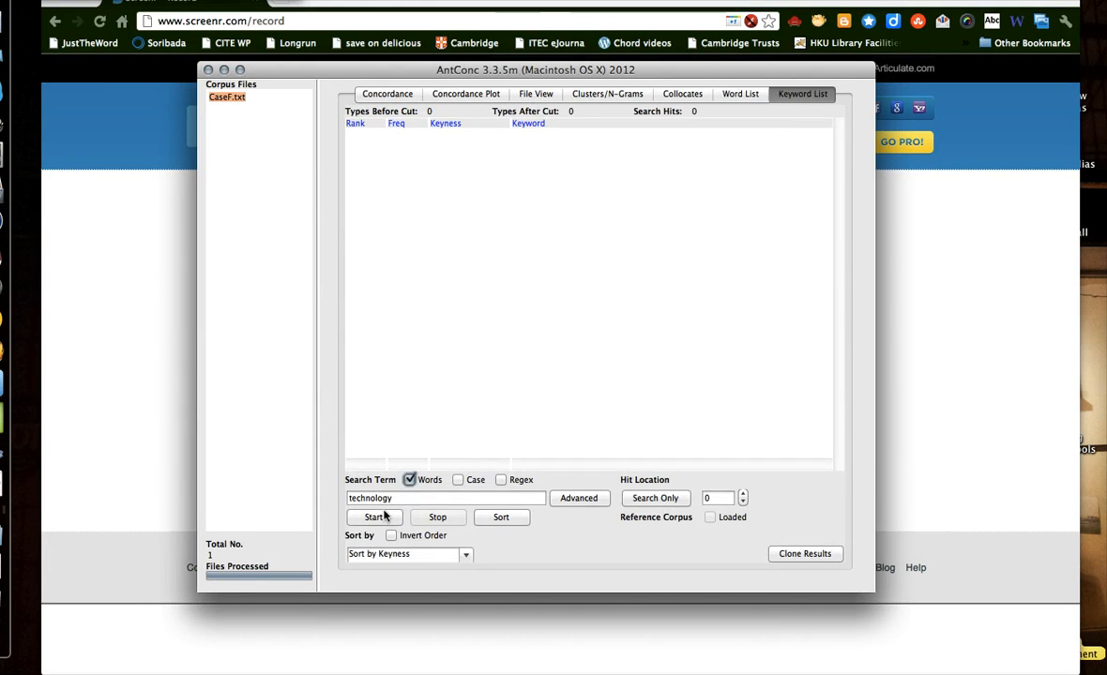
left_click(373, 516)
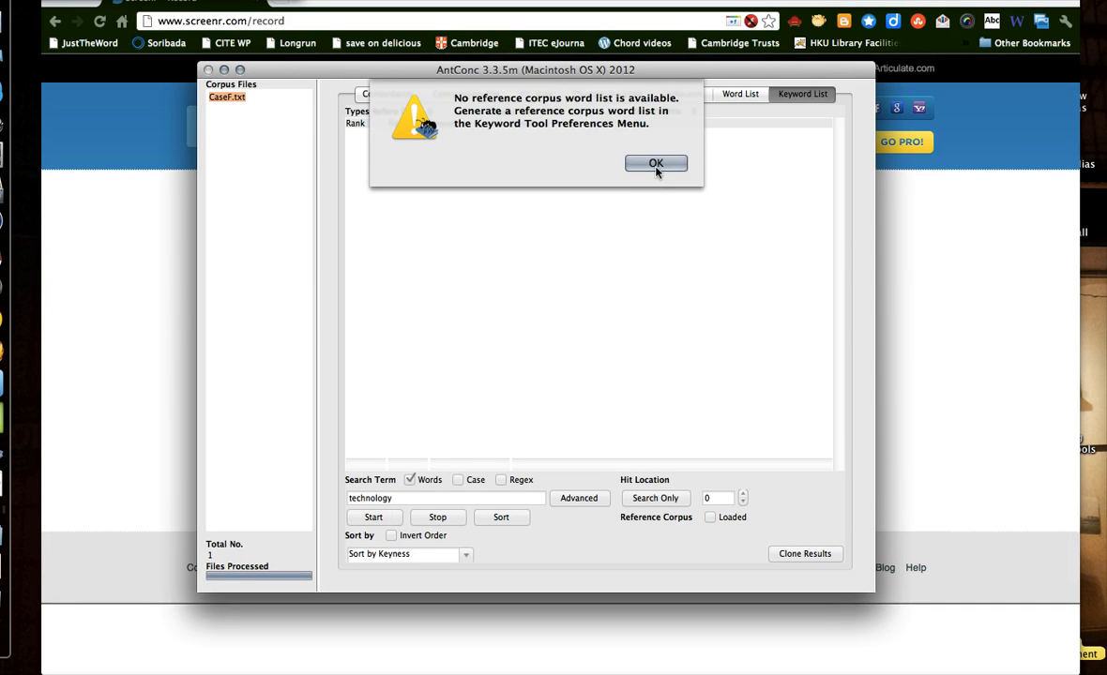
left_click(656, 163)
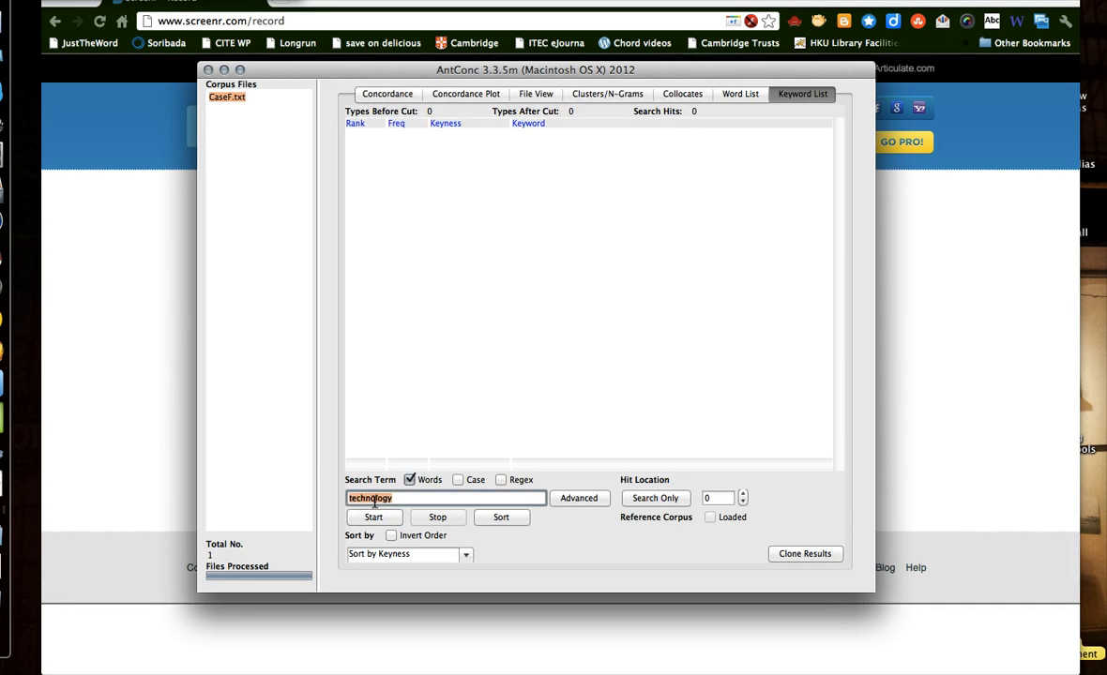
left_click(373, 517)
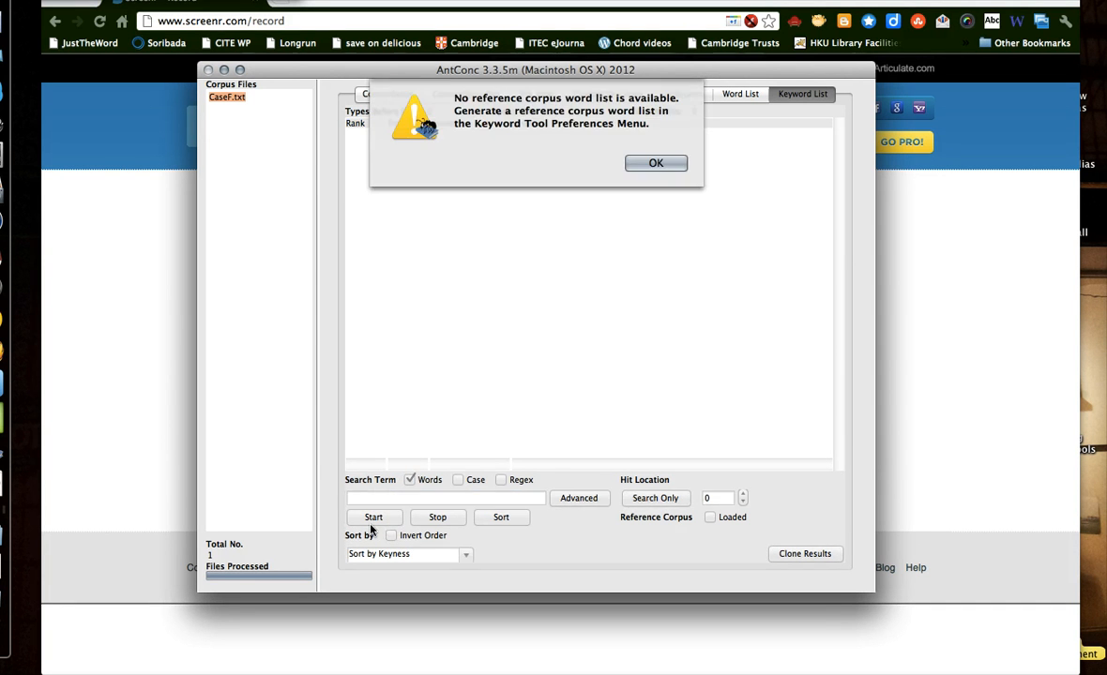
mouse_move(663, 182)
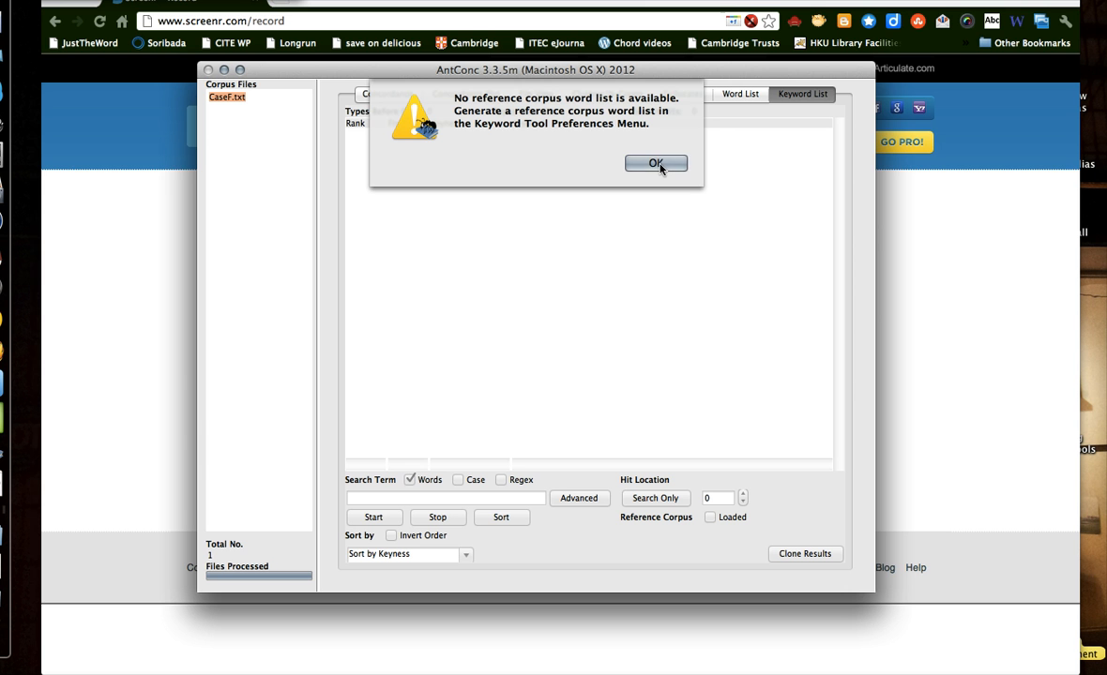
left_click(656, 163)
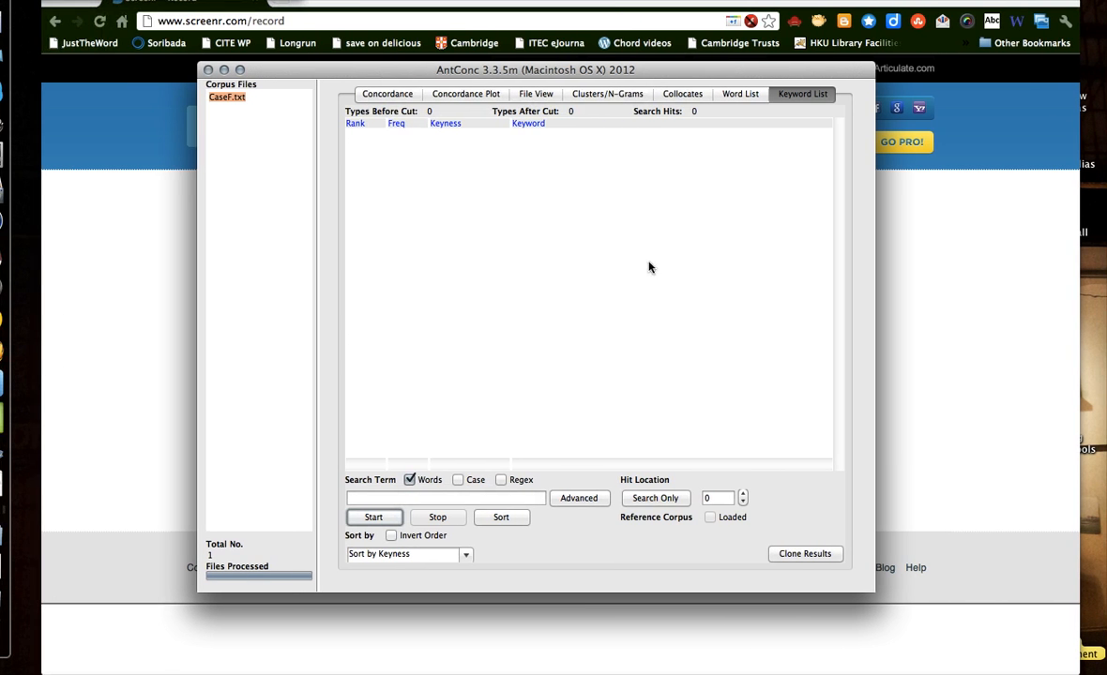
mouse_move(483, 195)
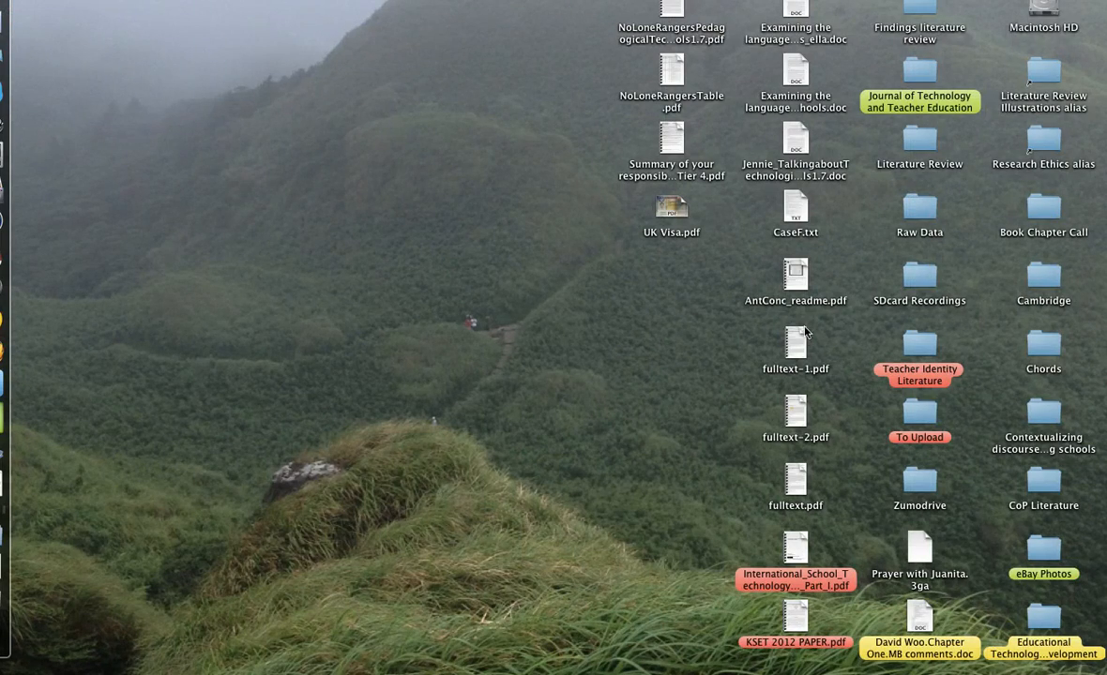
mouse_move(804, 210)
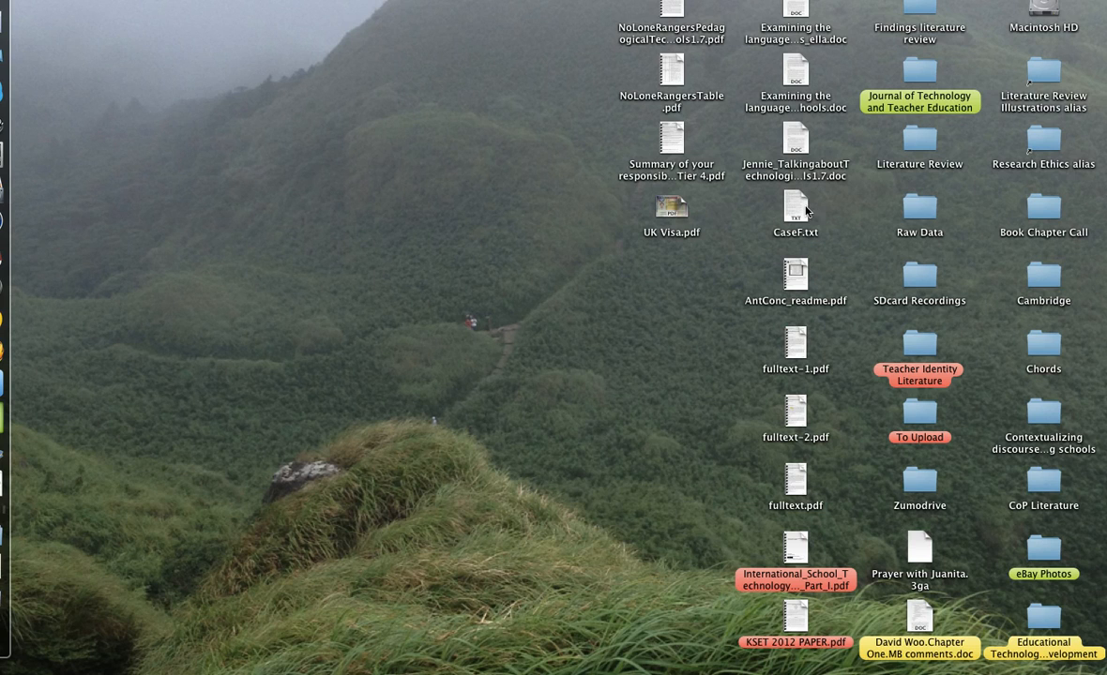
mouse_move(691, 346)
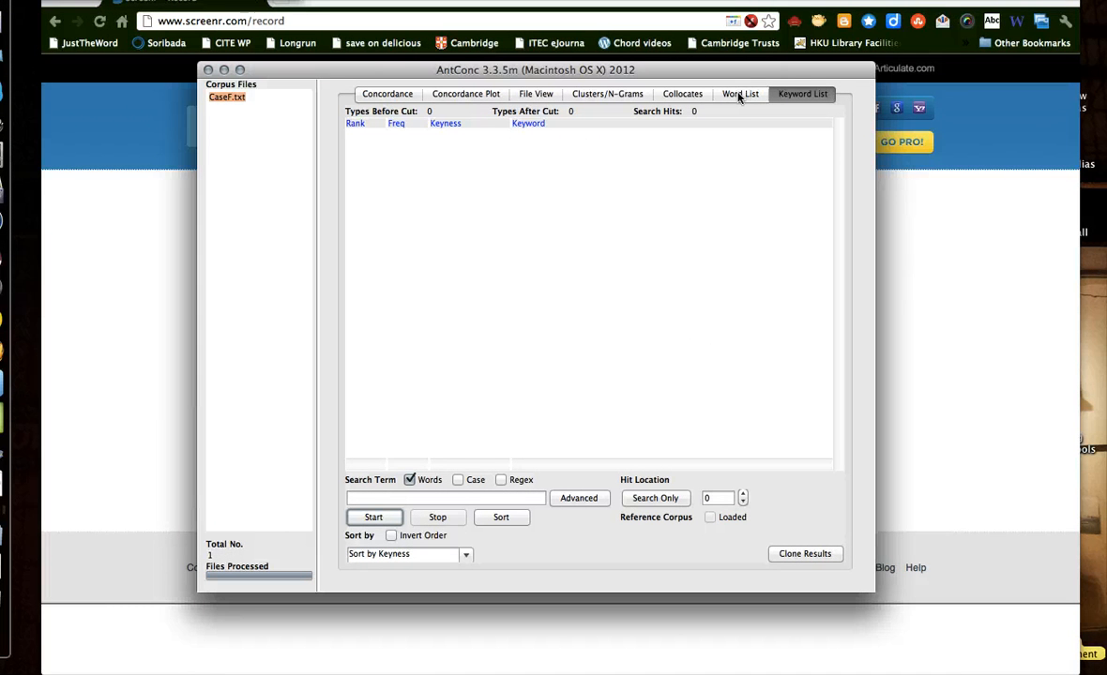
Step: Return to the Word List showing 268 types and 683 tokens
left_click(740, 93)
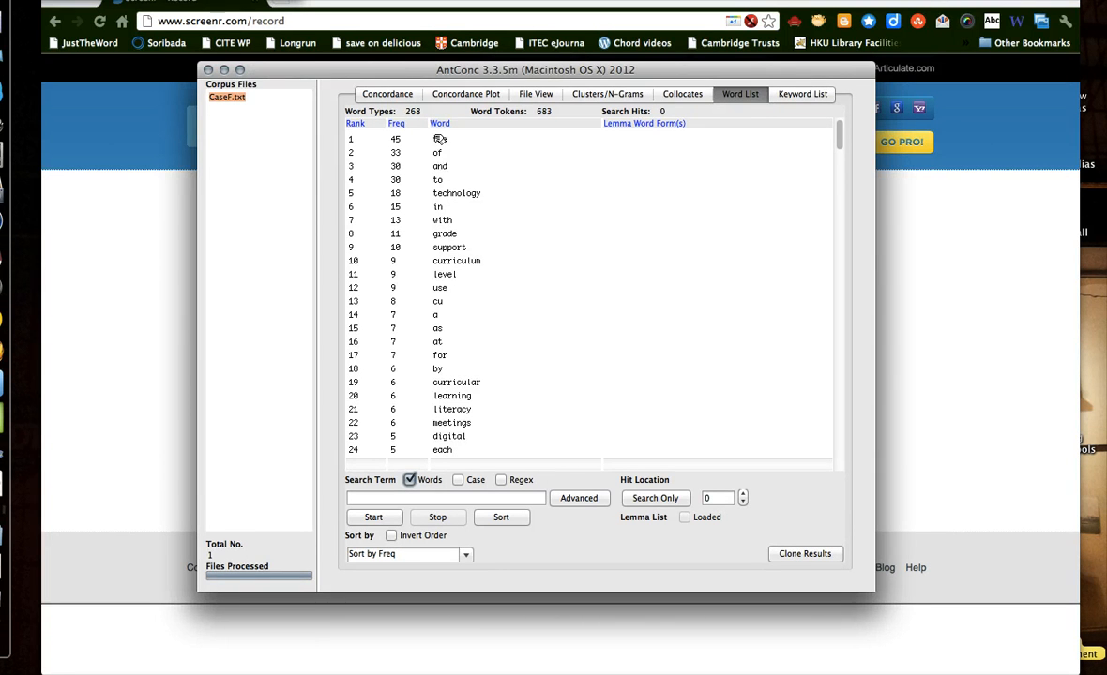
mouse_move(447, 184)
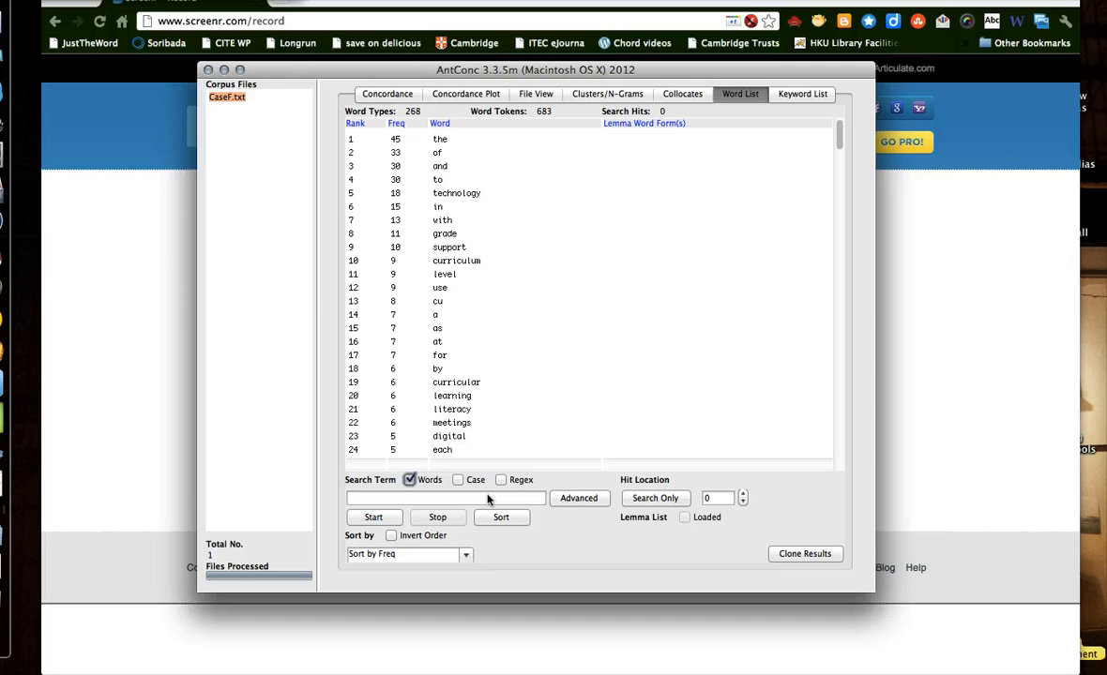
mouse_move(457, 201)
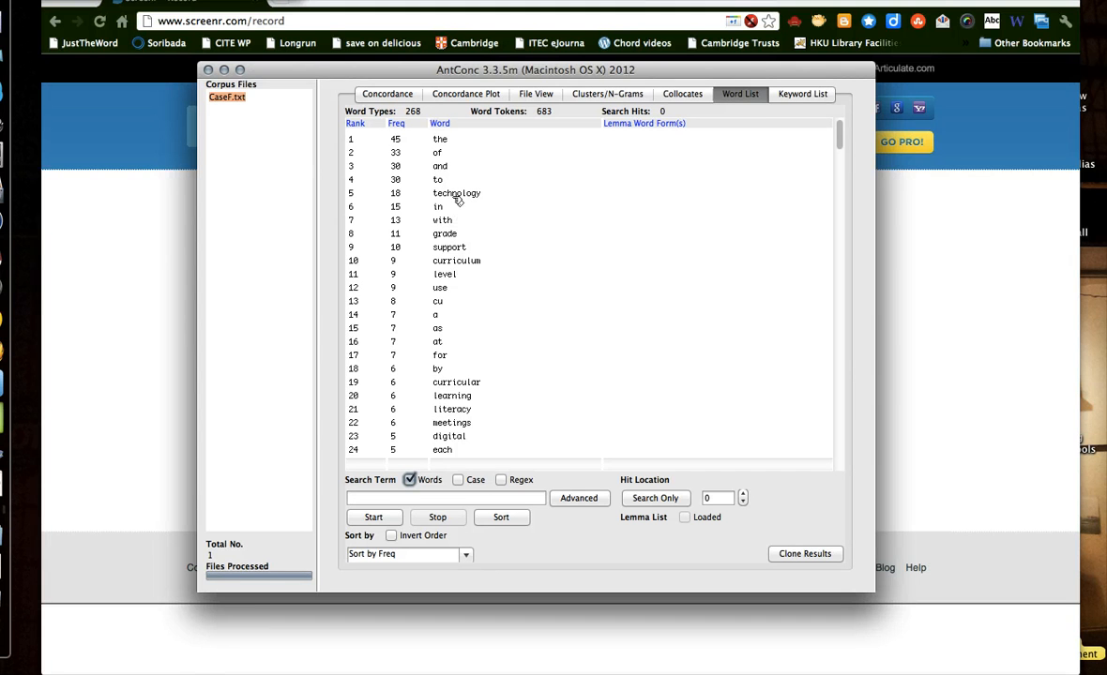
mouse_move(493, 386)
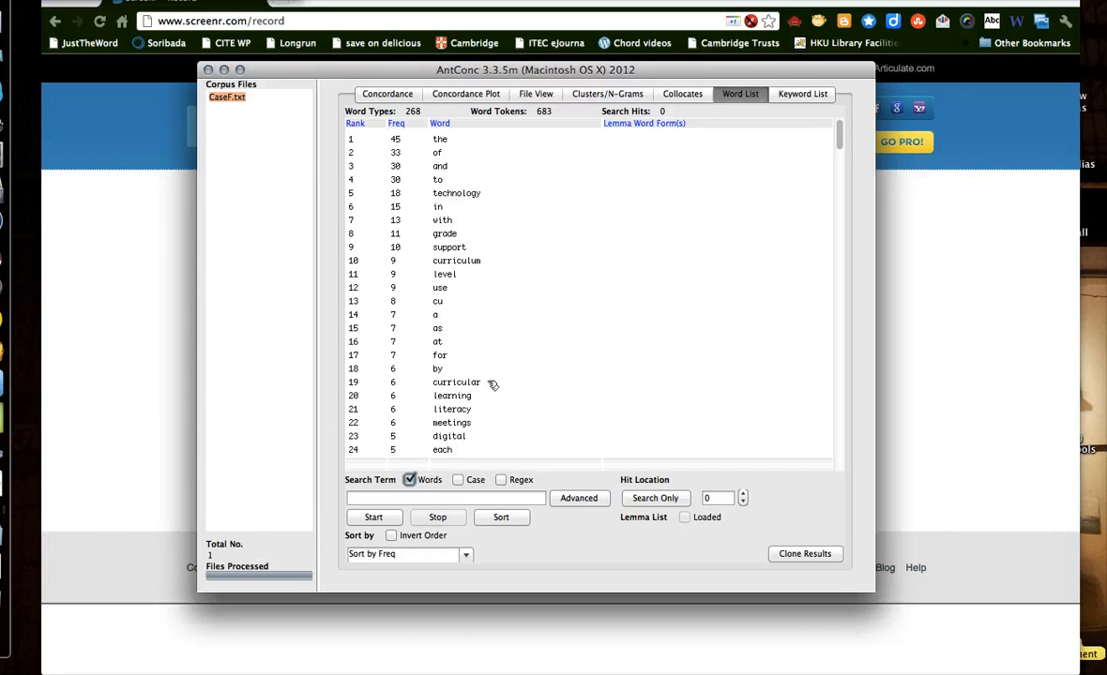
mouse_move(498, 387)
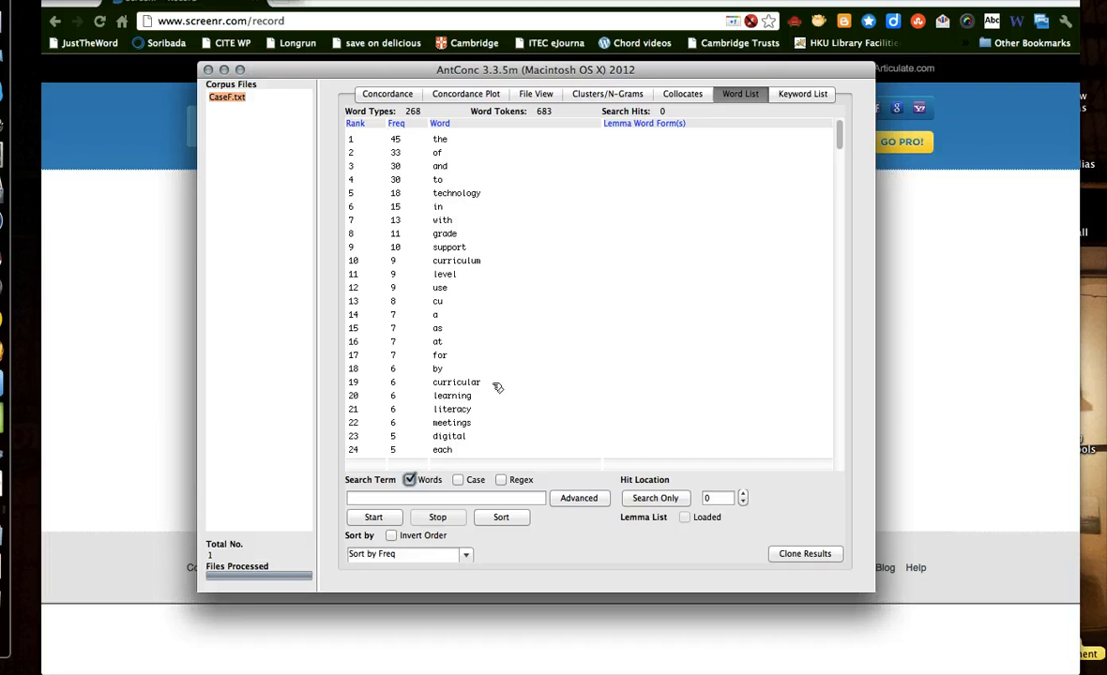
mouse_move(486, 195)
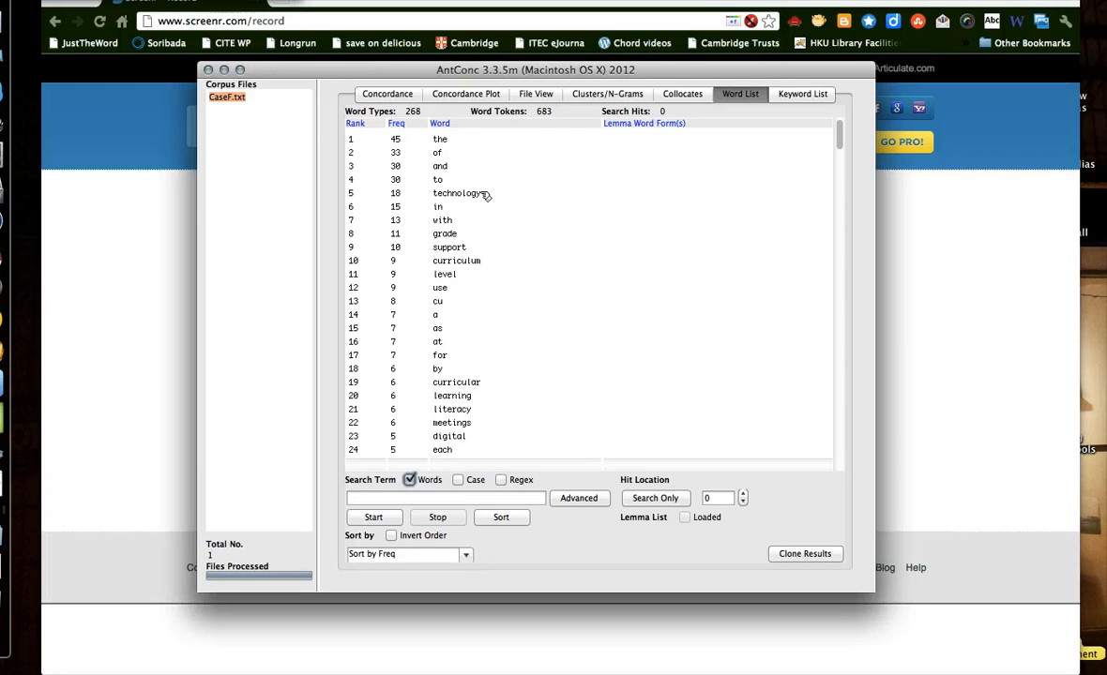
mouse_move(520, 433)
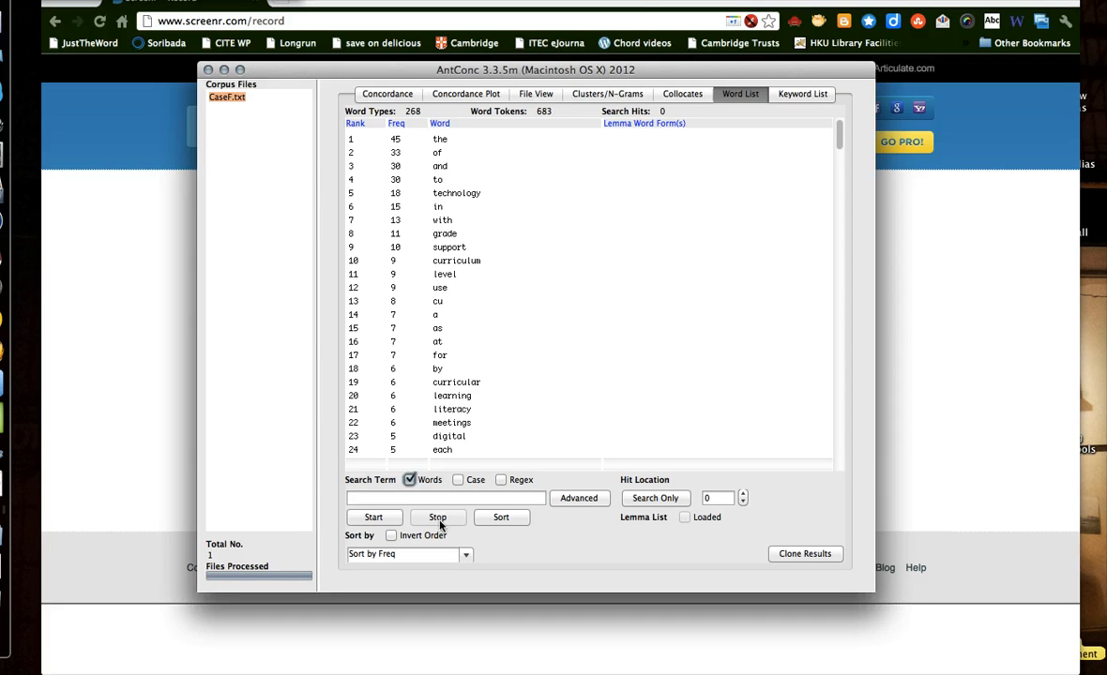
mouse_move(432, 491)
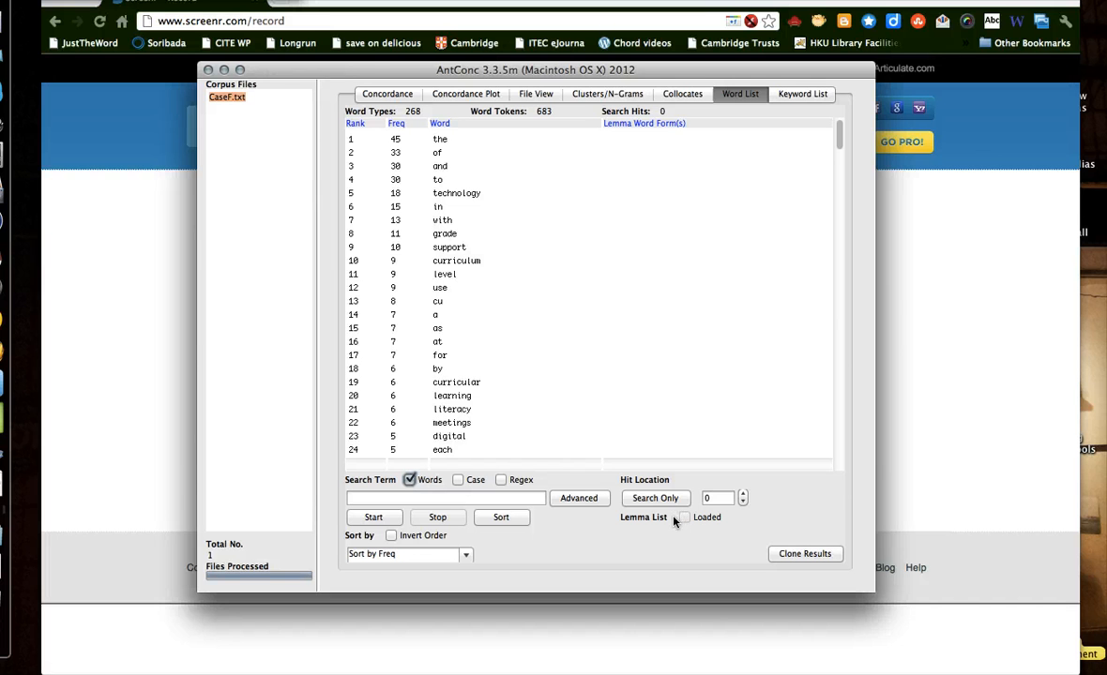
mouse_move(462, 163)
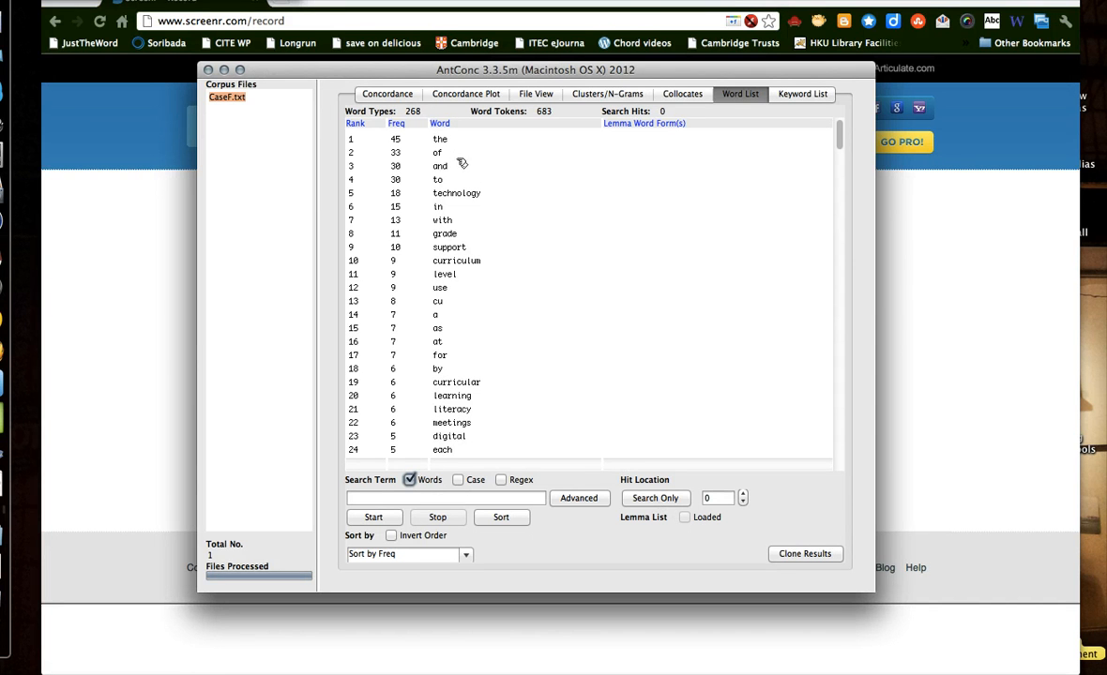
mouse_move(466, 190)
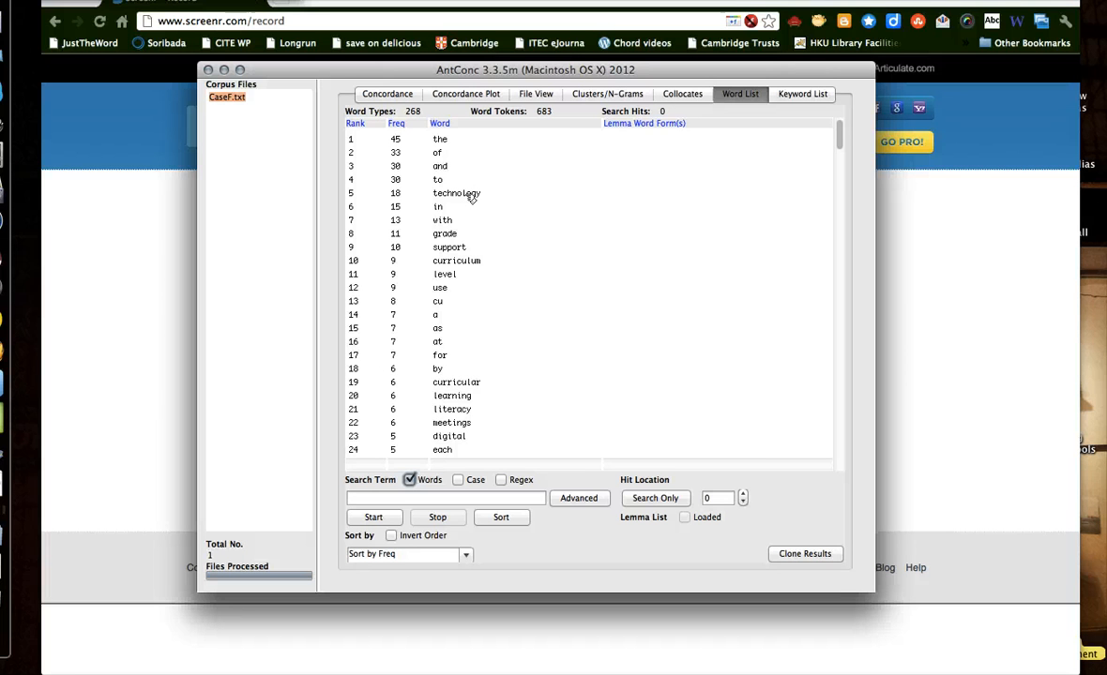
mouse_move(460, 165)
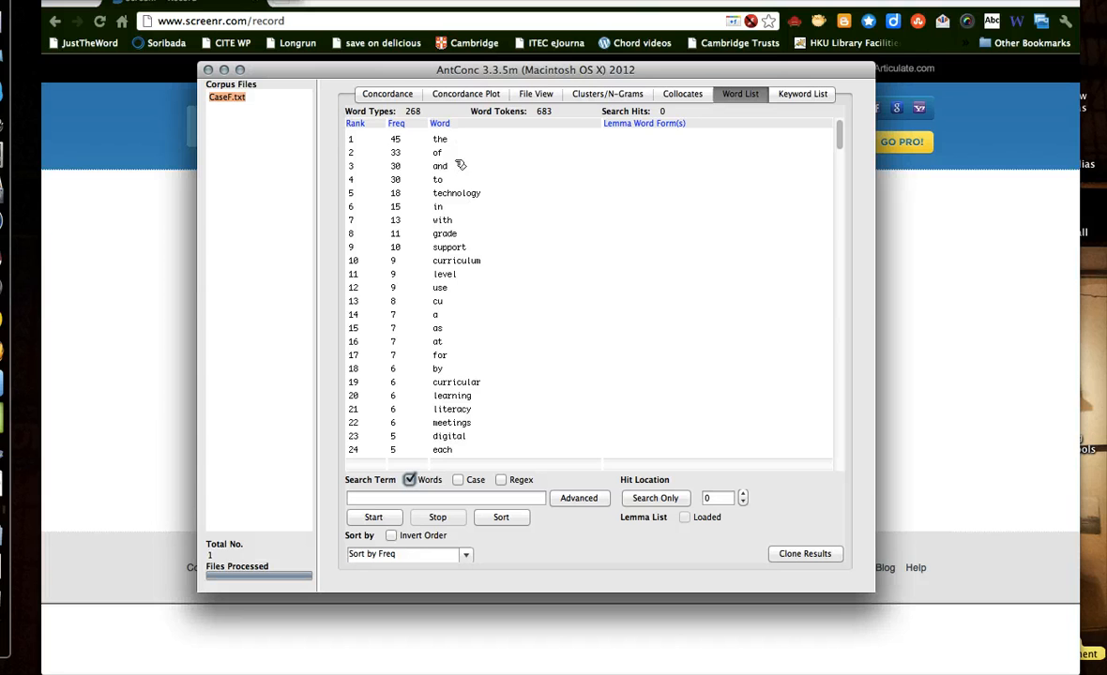
mouse_move(467, 197)
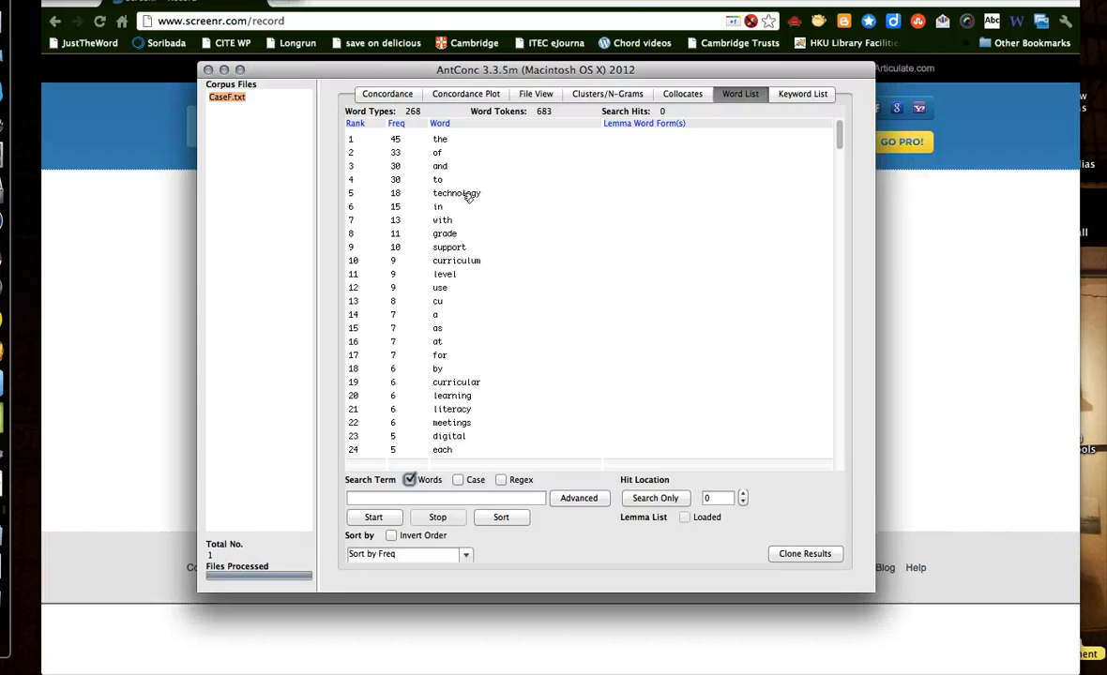
mouse_move(807, 92)
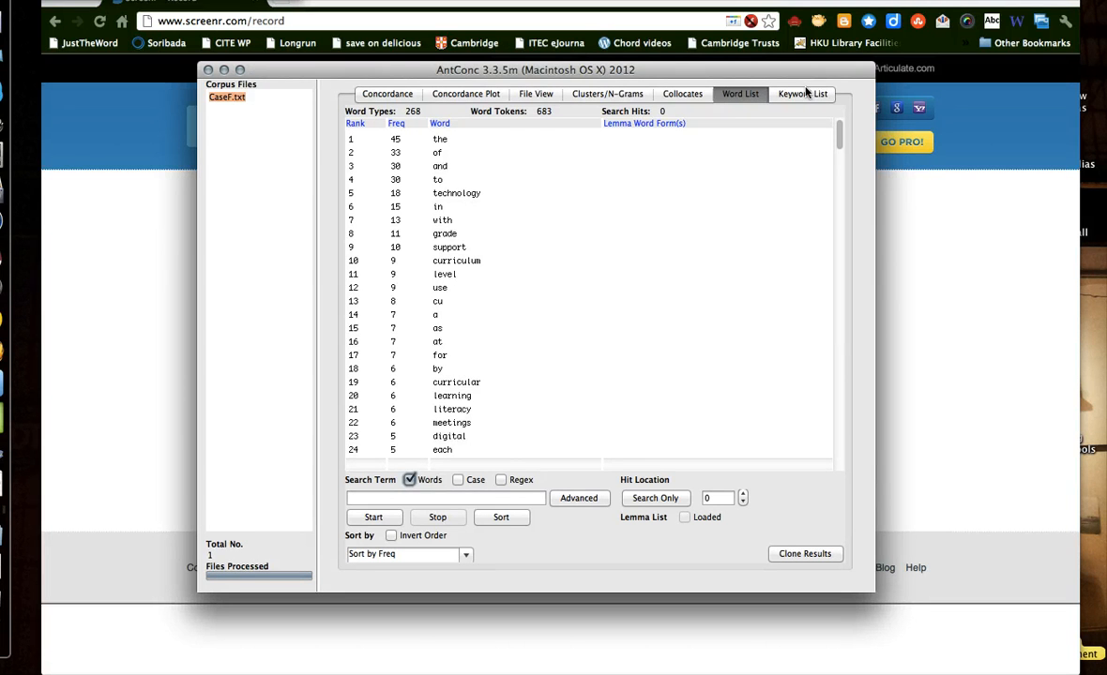
left_click(802, 94)
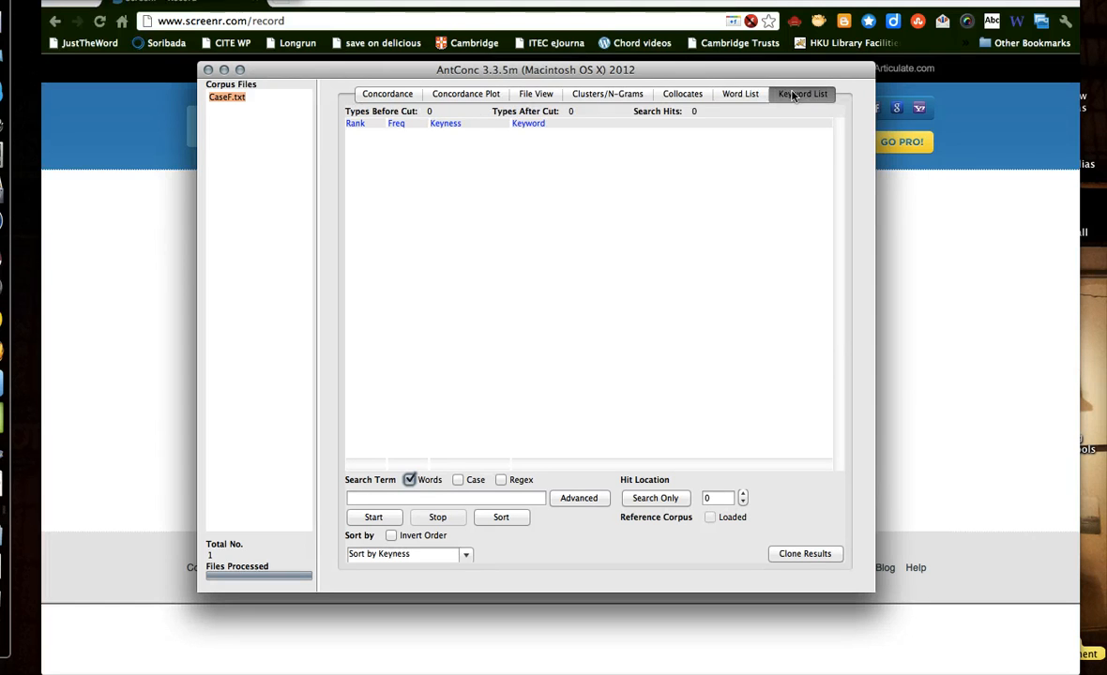
mouse_move(740, 94)
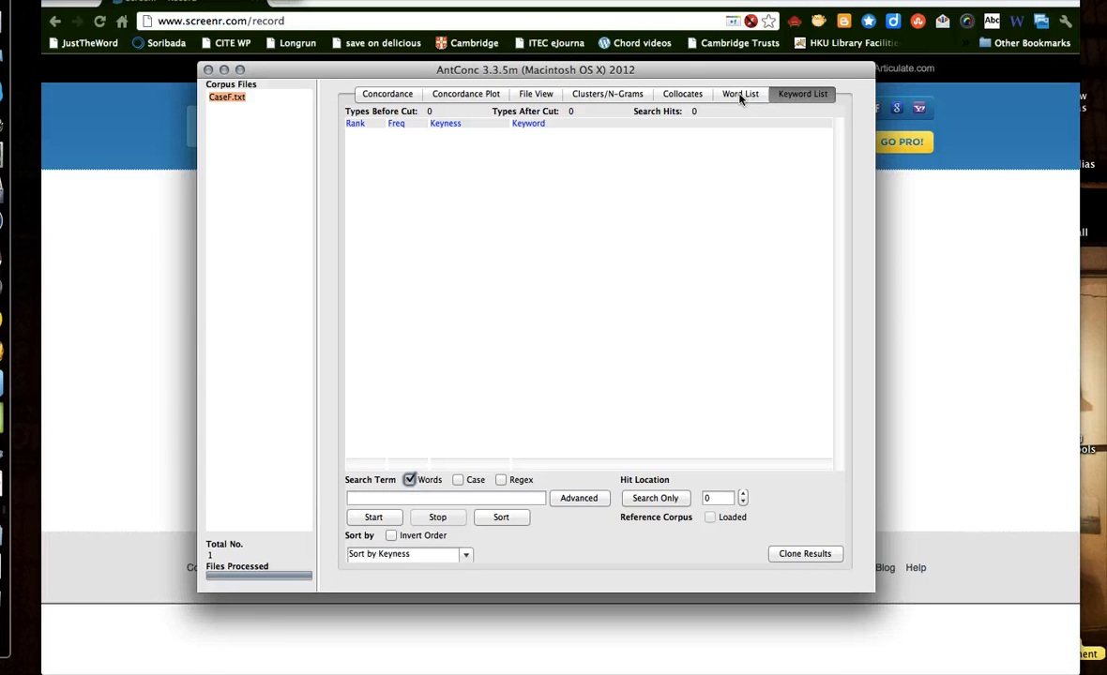
left_click(740, 93)
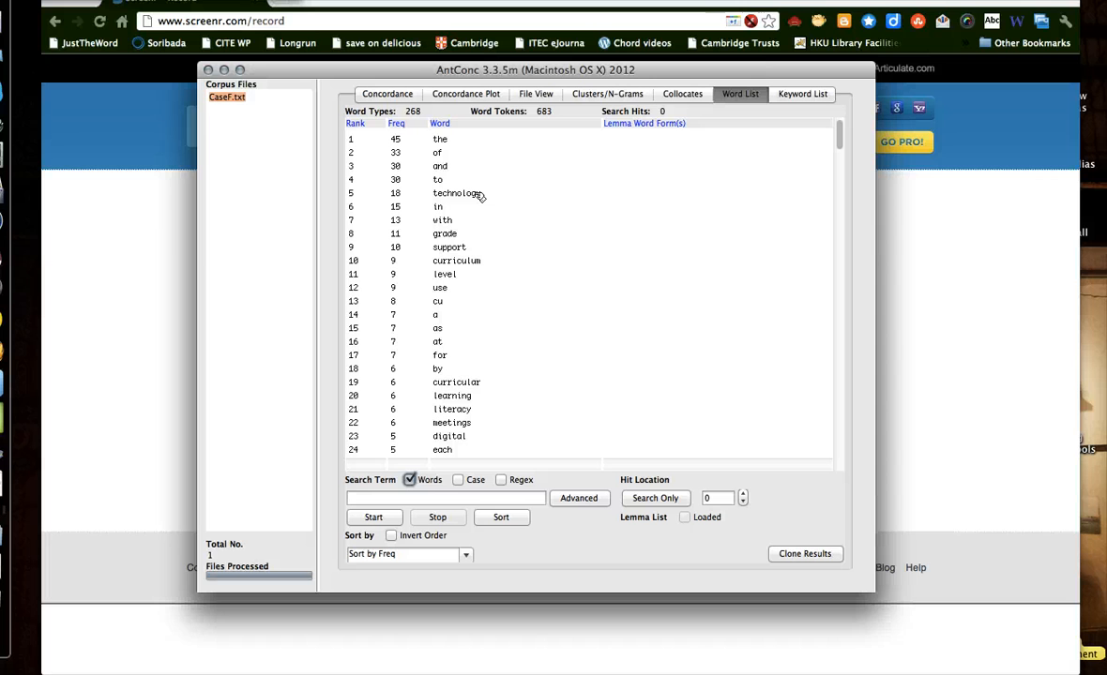
mouse_move(601, 106)
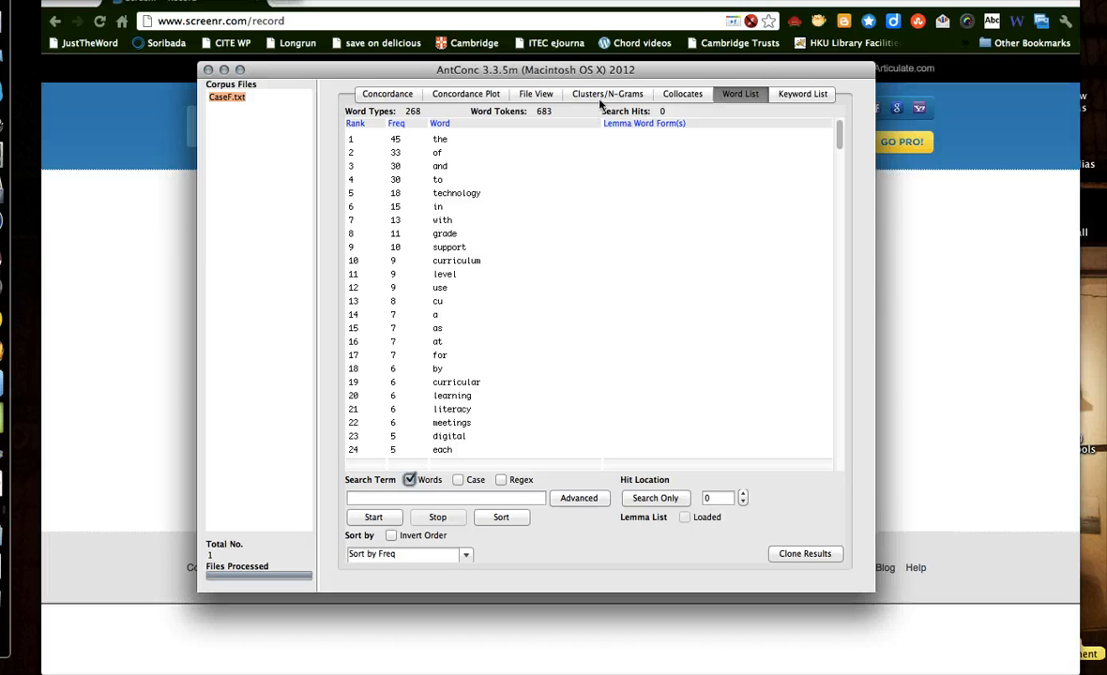
mouse_move(620, 82)
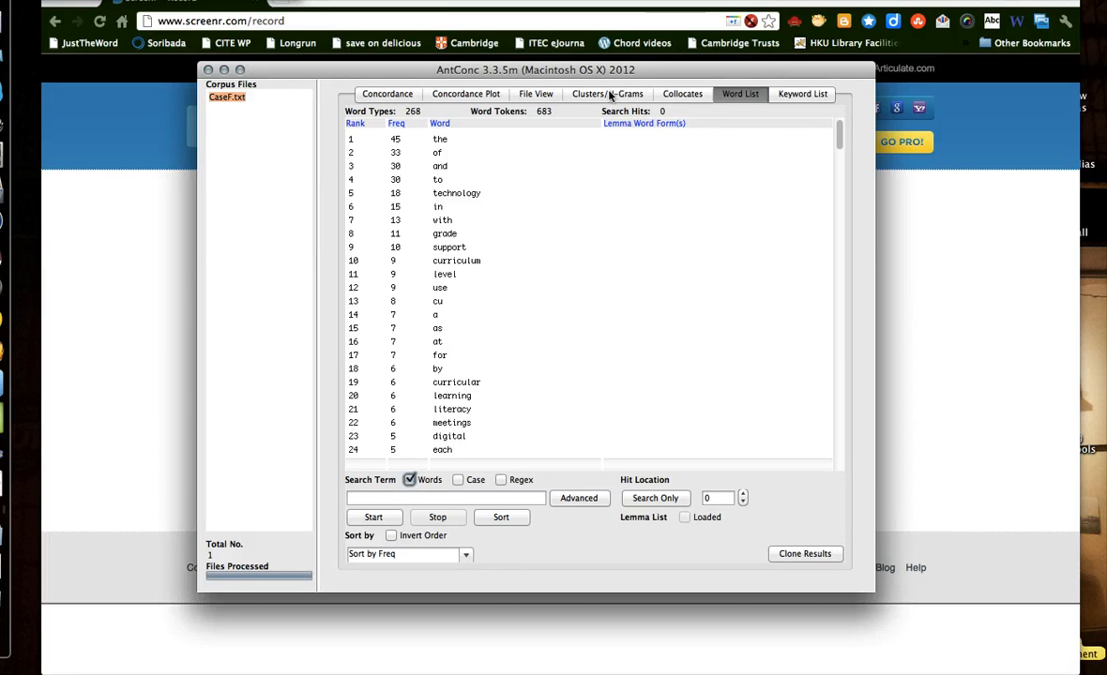
mouse_move(574, 323)
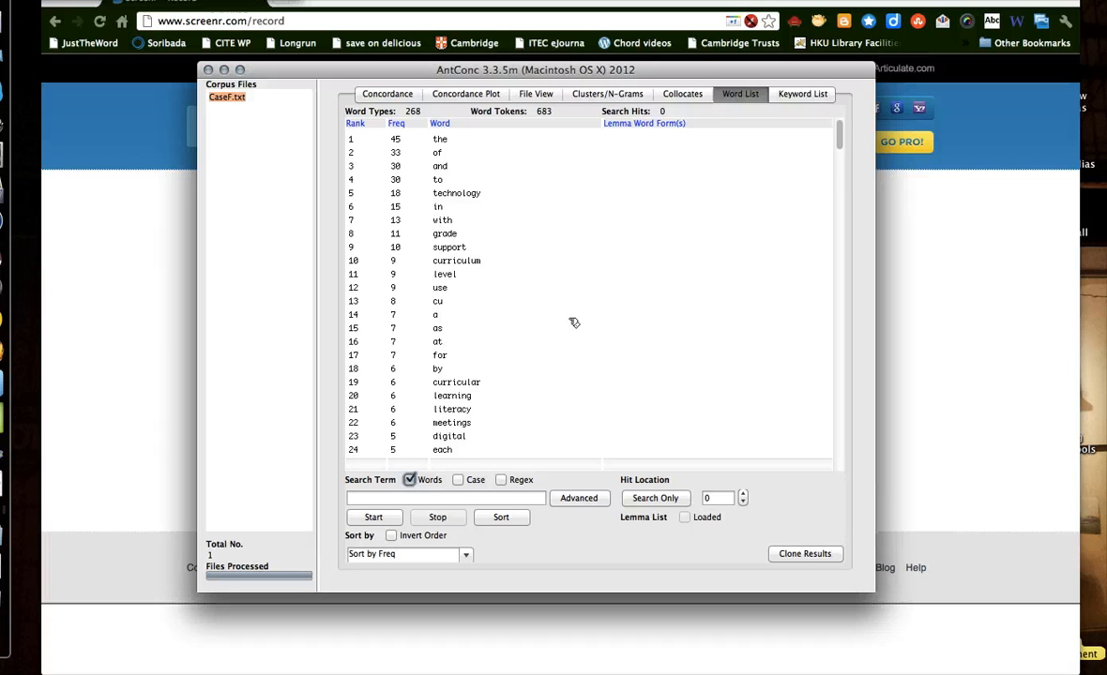
Step: Find 'activities' in the word list and open its two-hit concordance
scroll("down", 3)
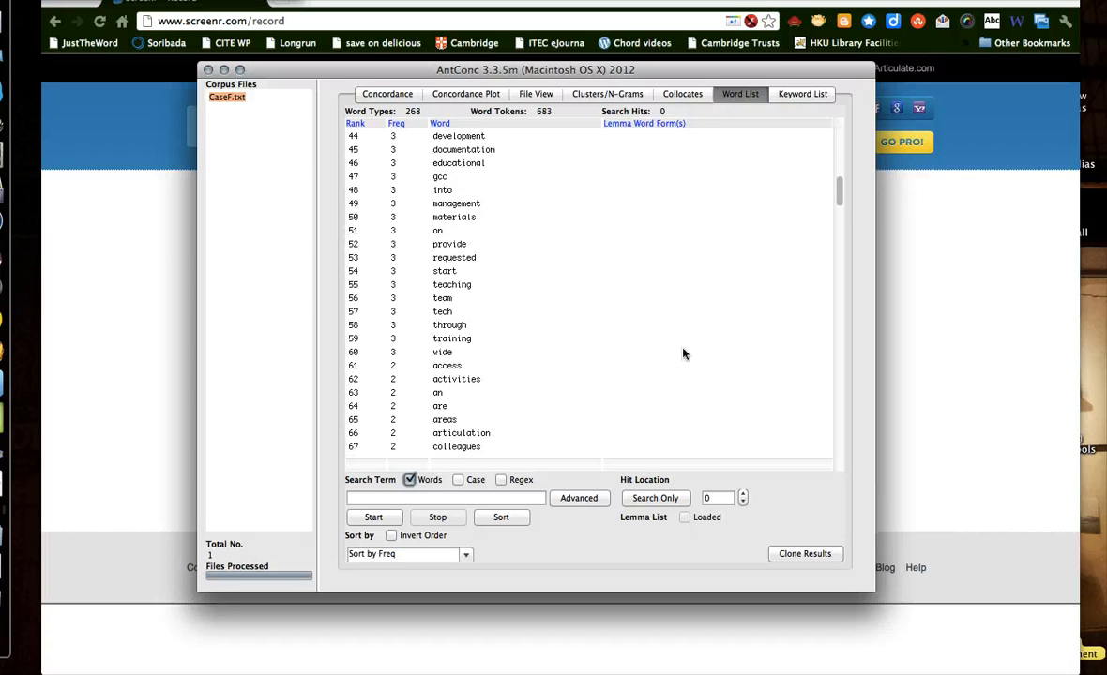
scroll("down", 3)
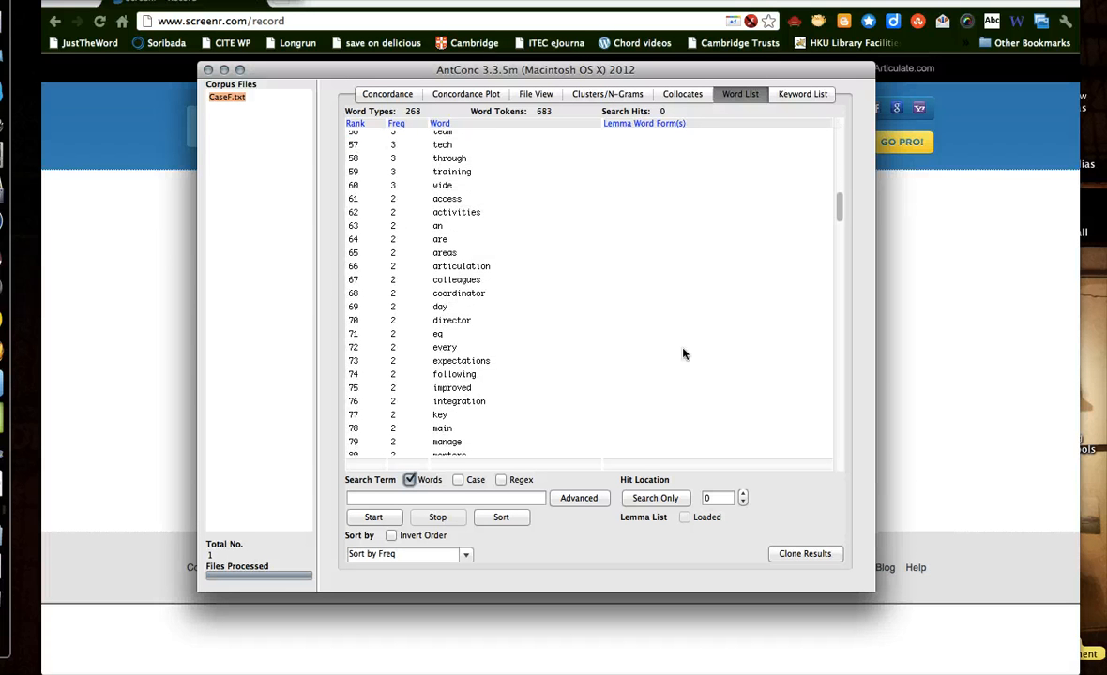
scroll("down", 3)
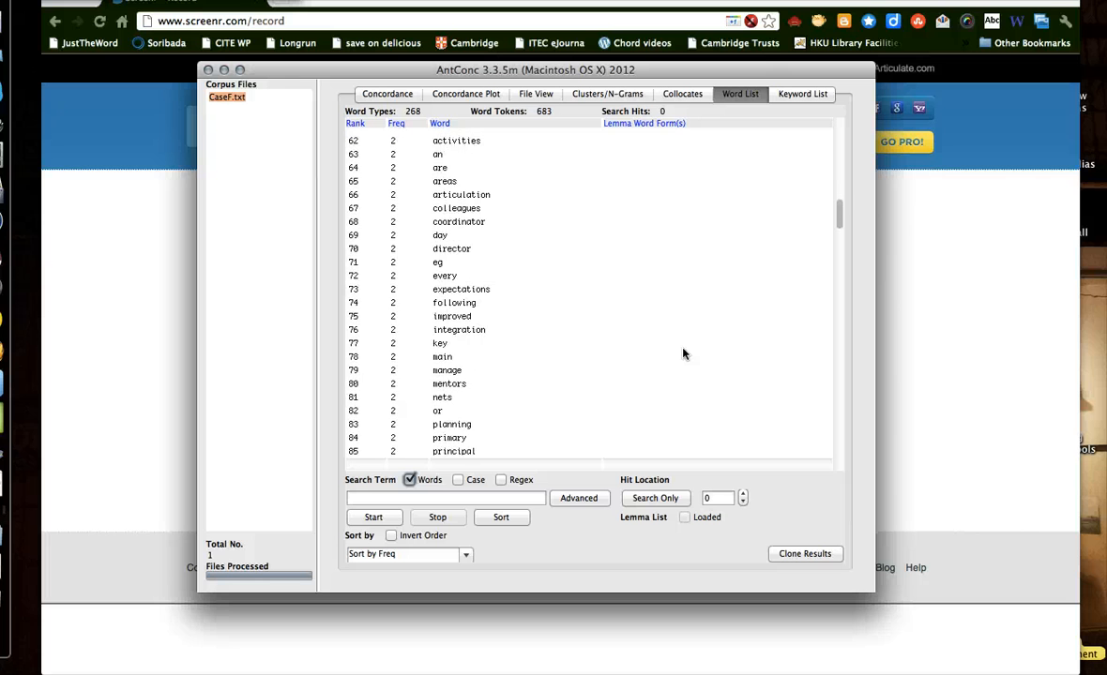
scroll("down", 3)
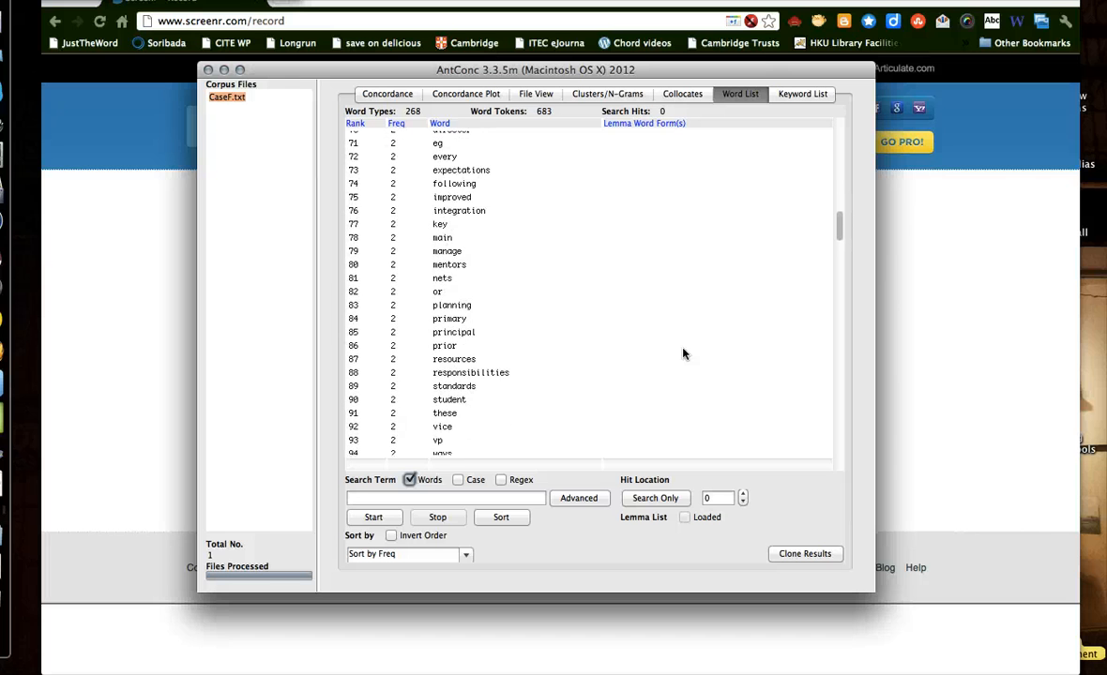
scroll("down", 3)
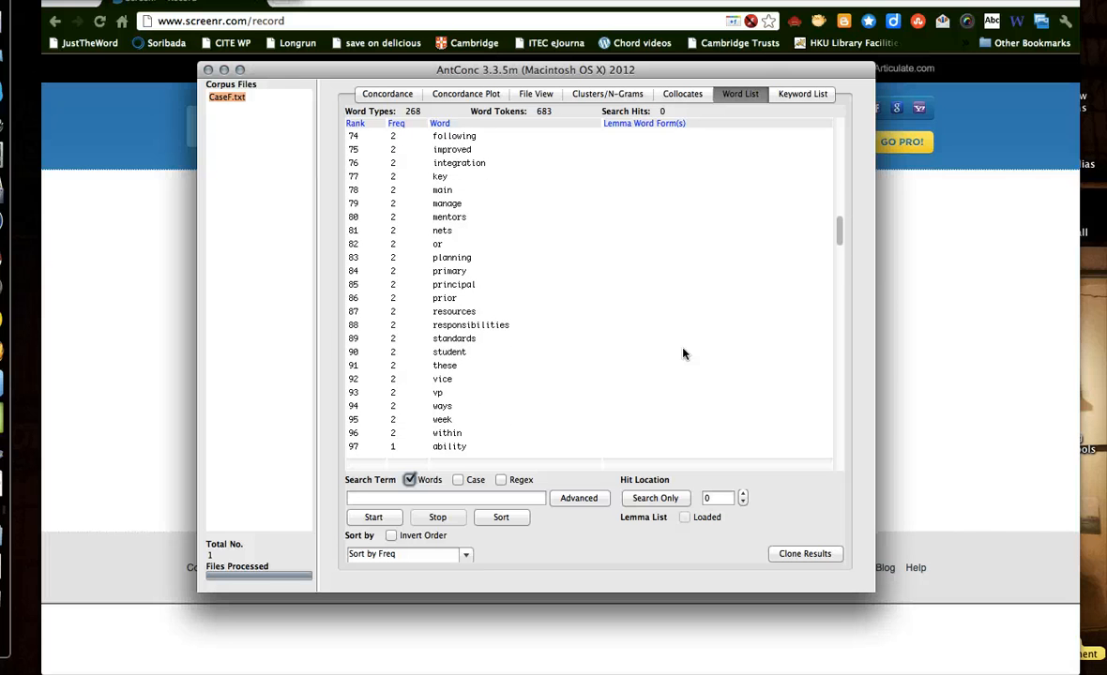
scroll("down", 3)
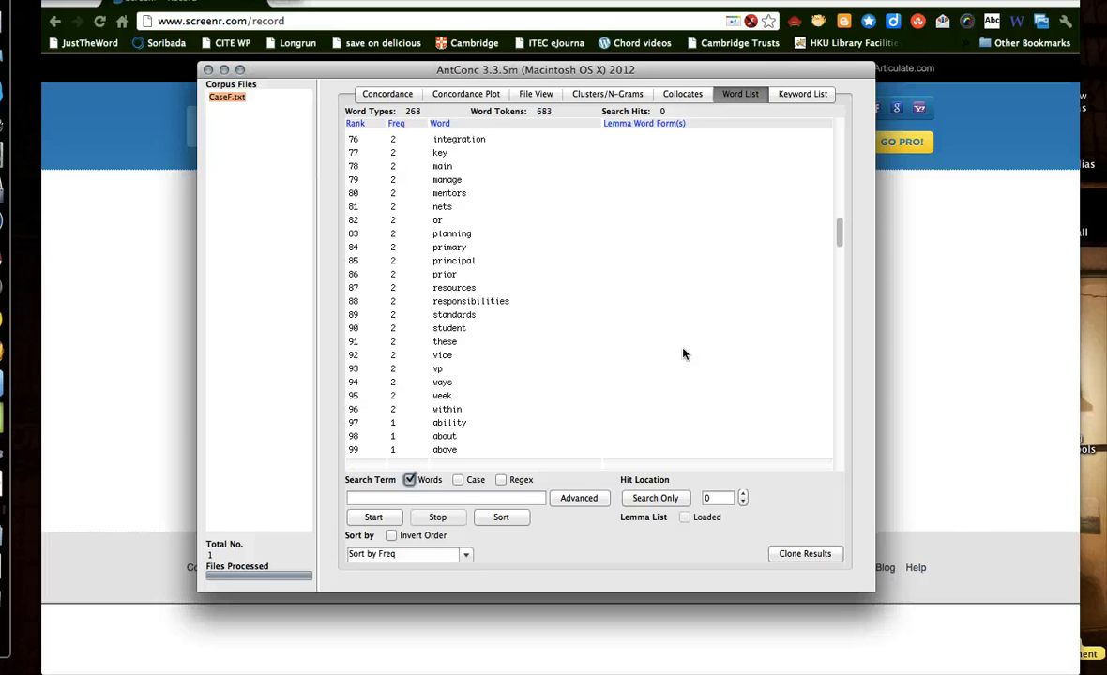
scroll("up", 3)
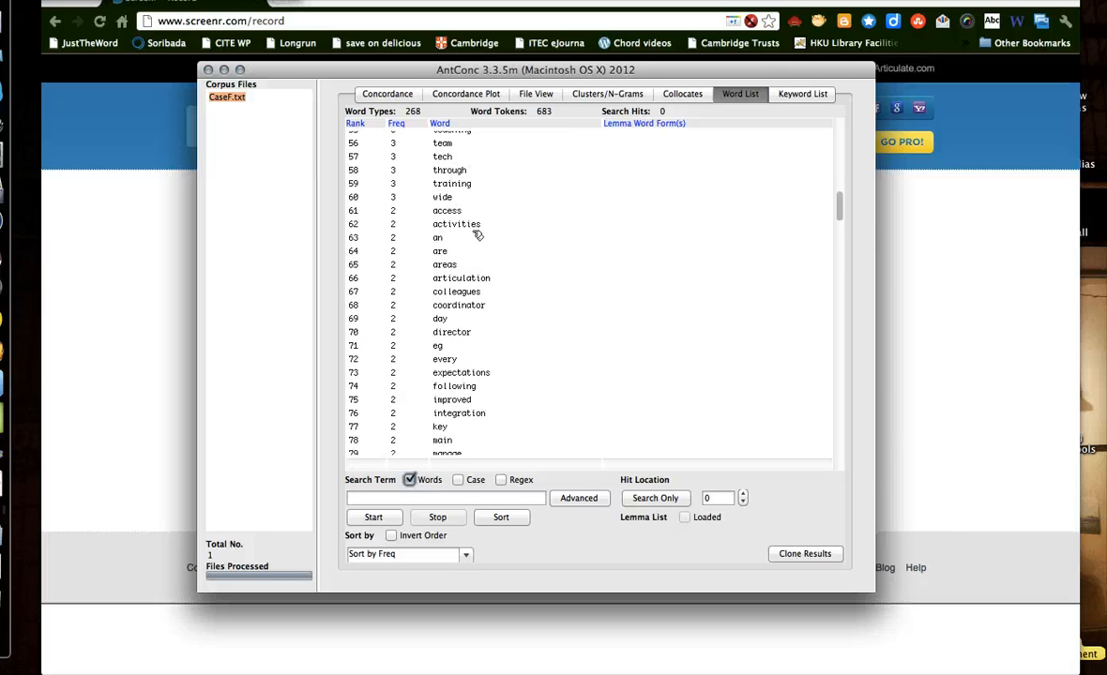
double_click(457, 224)
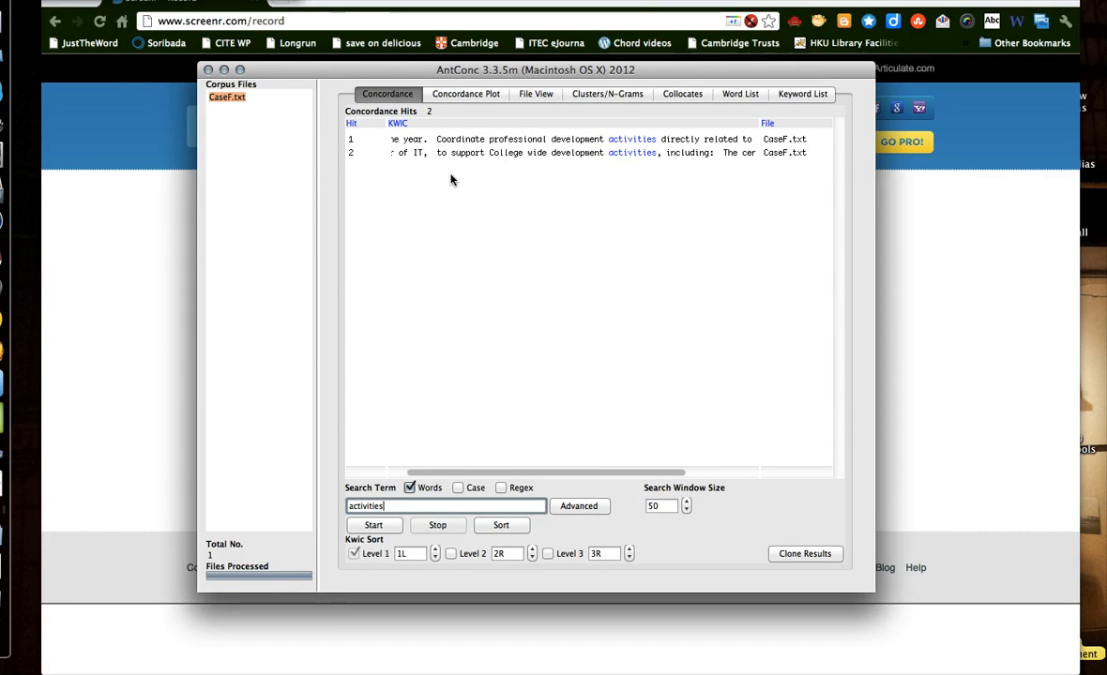
Step: Return to the word list and open the concordance lines for 'of'
left_click(740, 93)
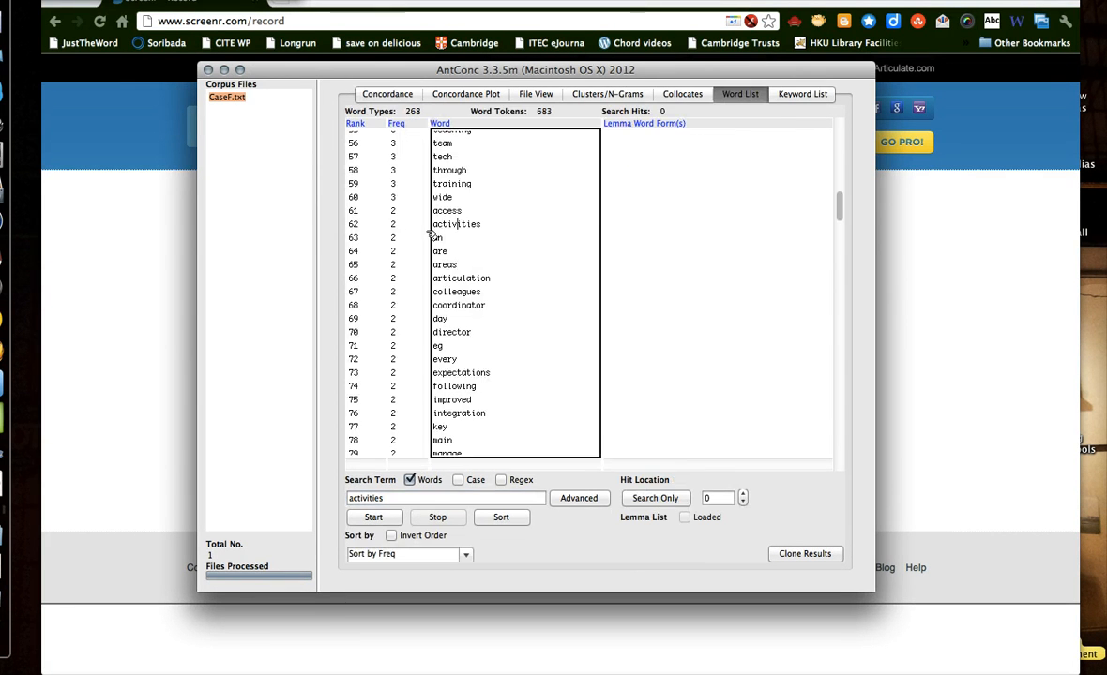
scroll("up", 3)
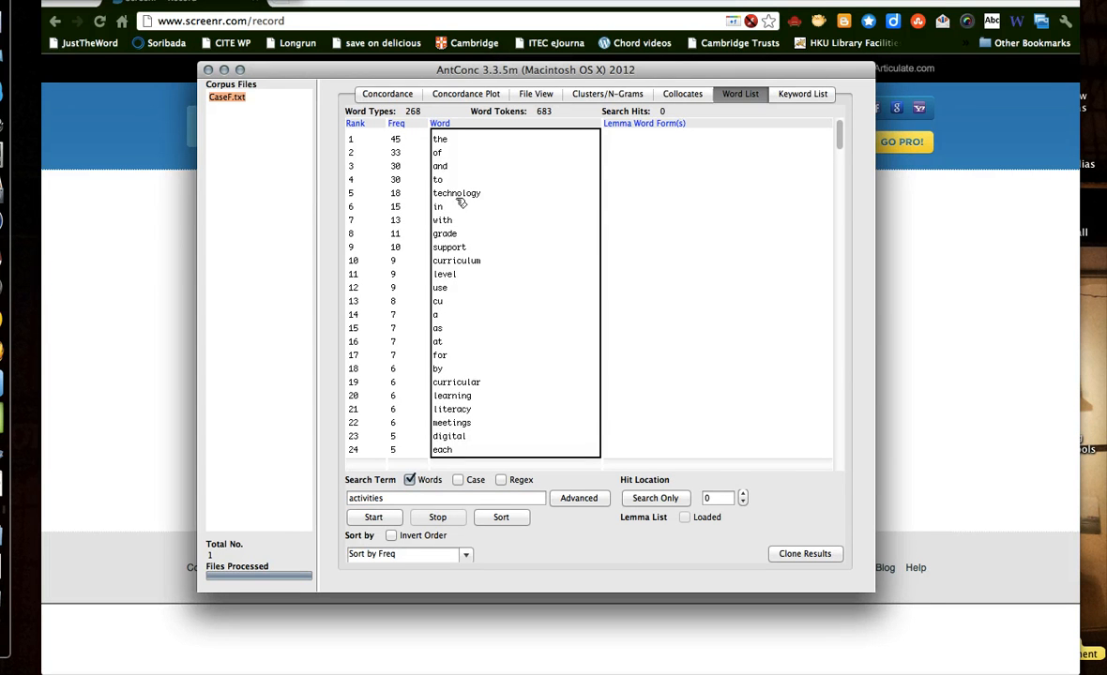
mouse_move(460, 200)
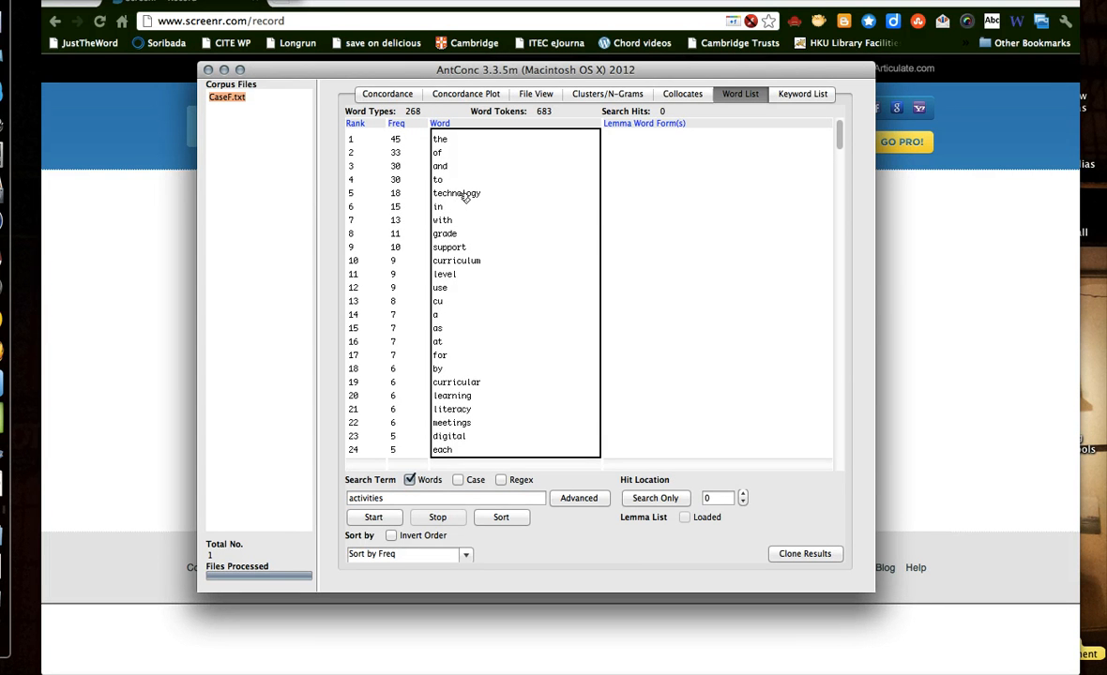
left_click(387, 93)
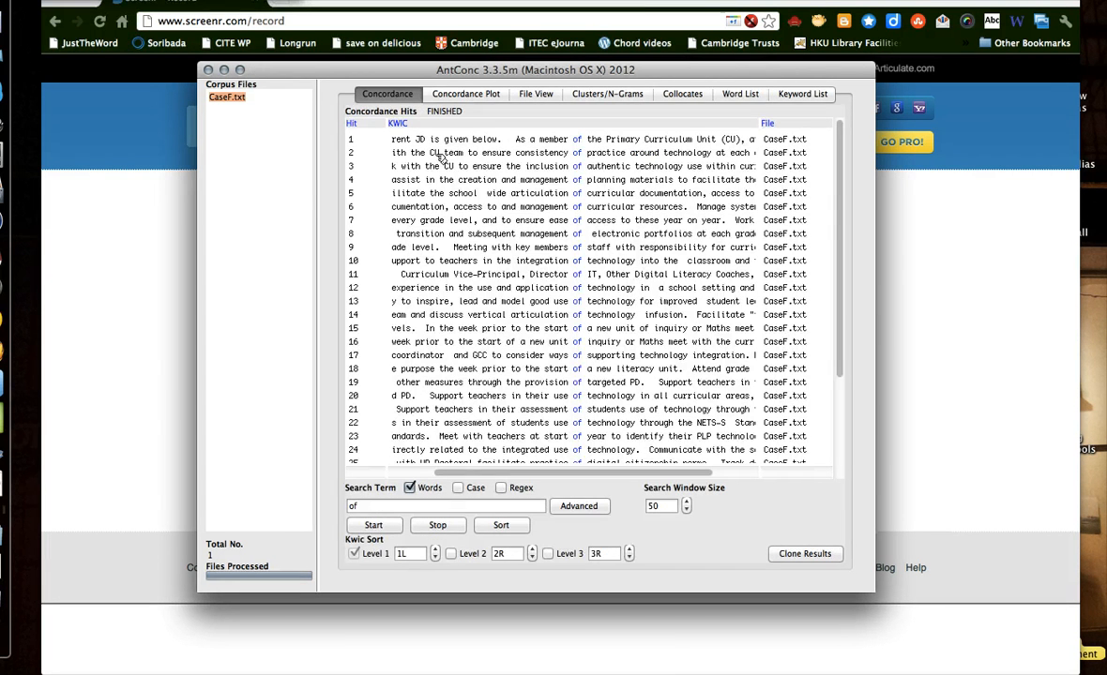